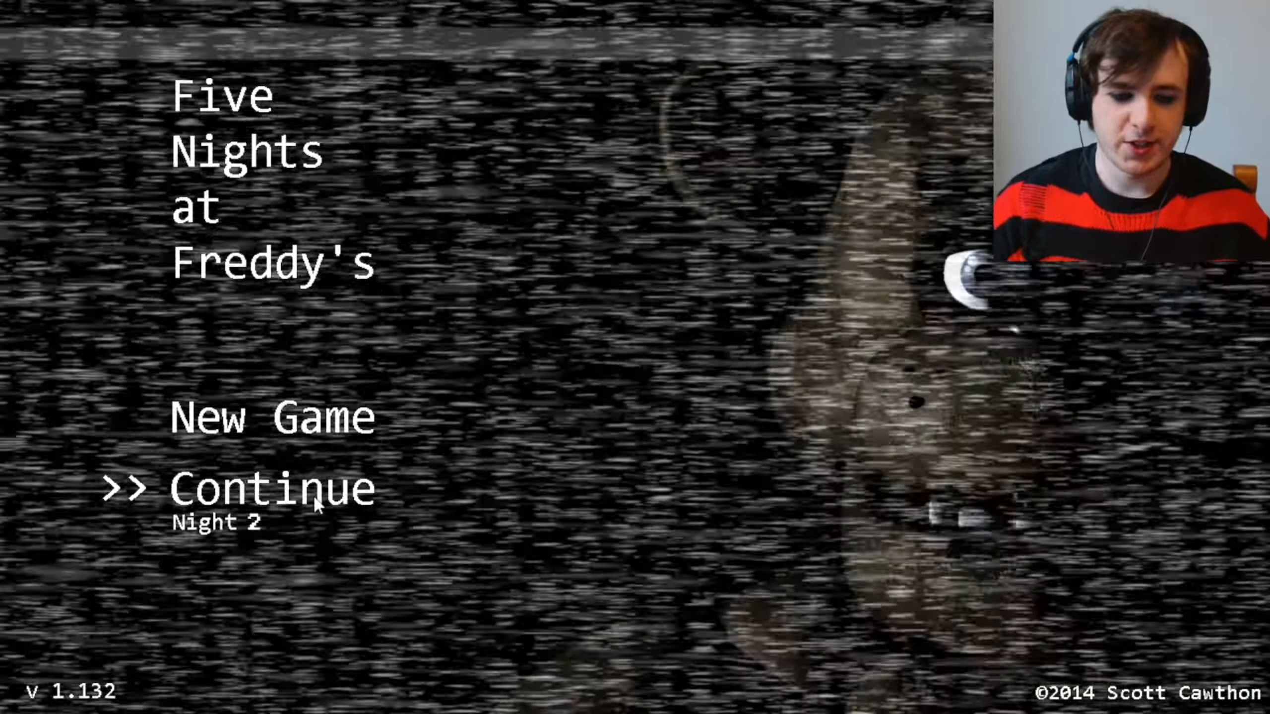
Continue the saved game from the title menu so Night 2 starts in the office
{"action": "left_click", "coordinate": [271, 486]}
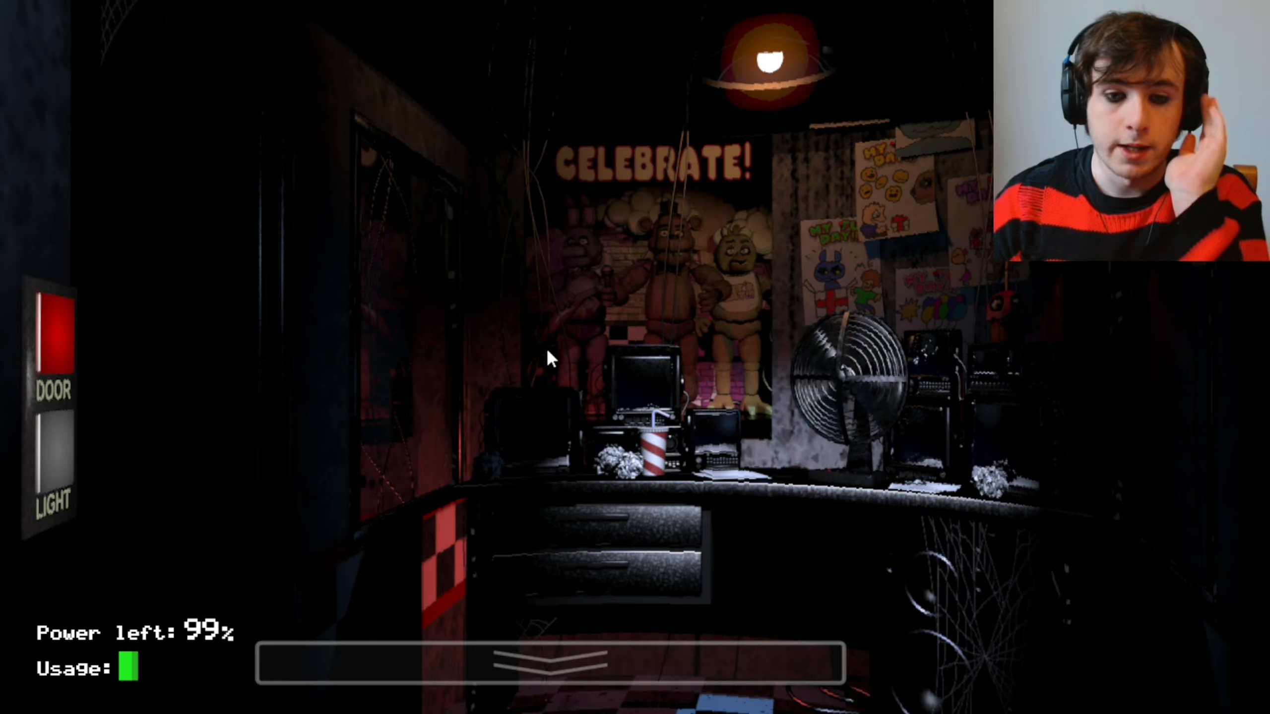
{"action": "mouse_move", "coordinate": [580, 566]}
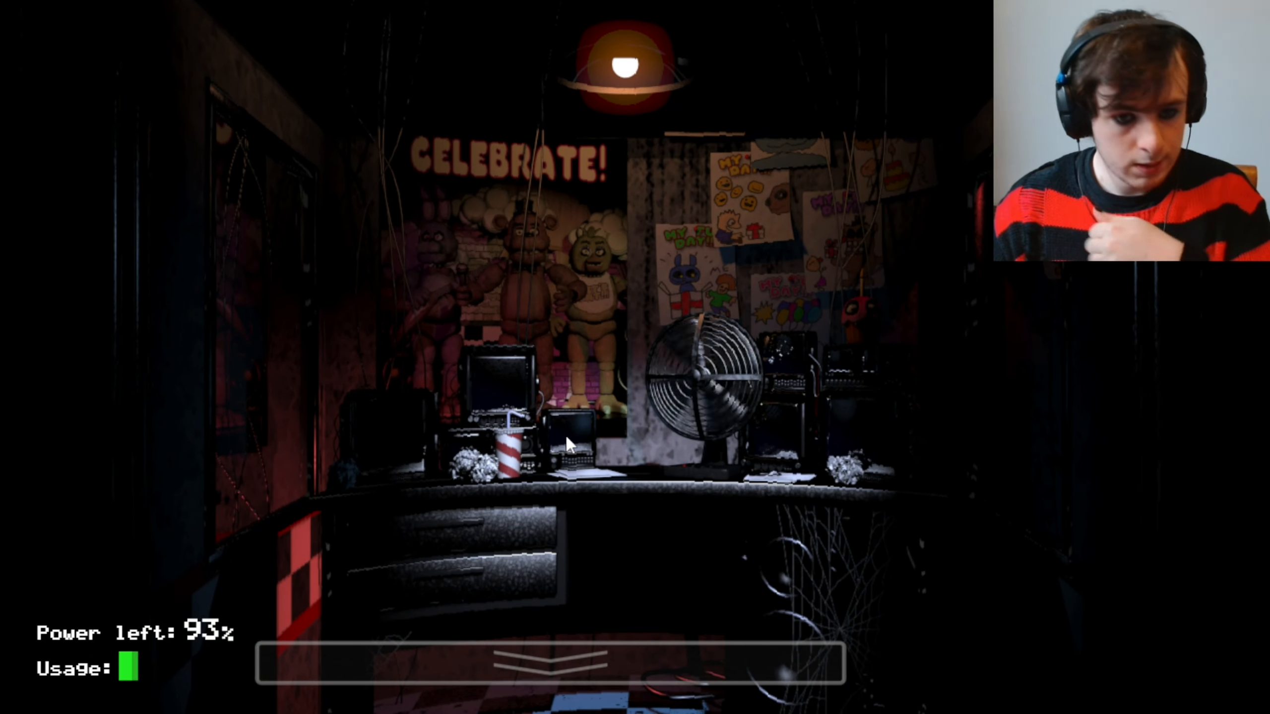
After waiting in the office, raise the security camera monitor
{"action": "left_click", "coordinate": [554, 663]}
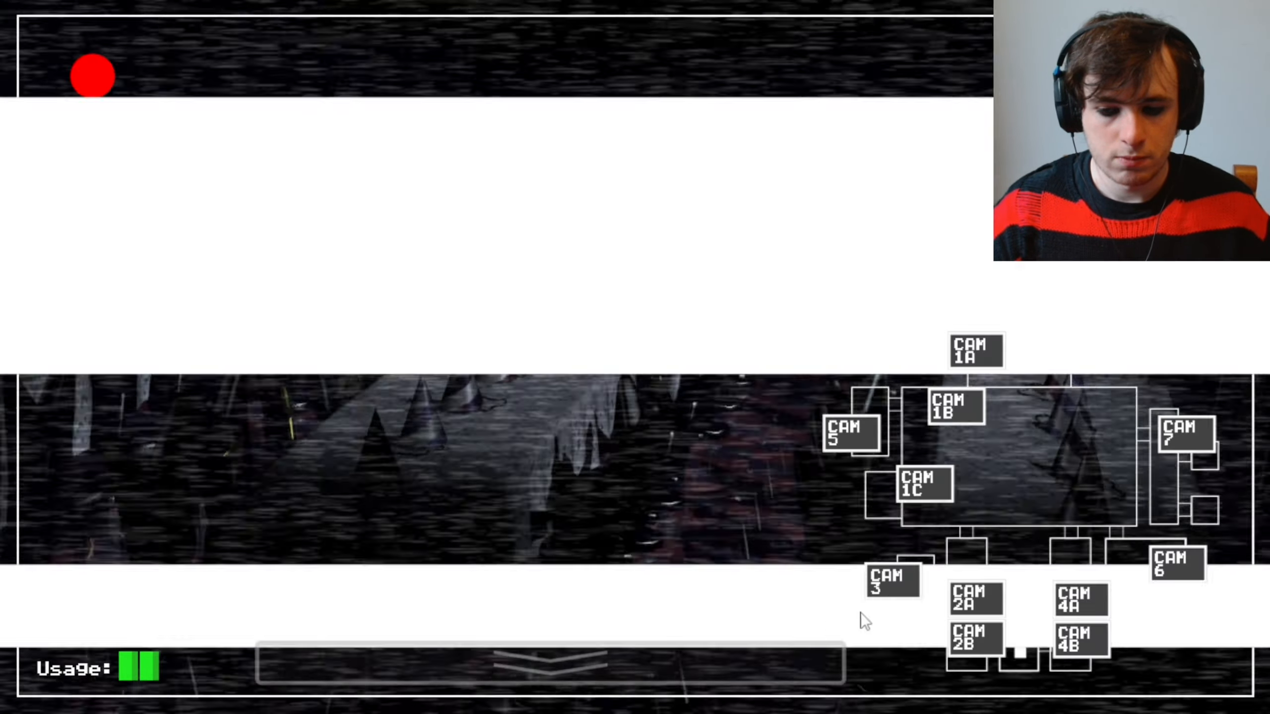
Check the E. Hall Corner feed, return to the office, then view Dining Area and Pirate Cove
{"action": "left_click", "coordinate": [1074, 640]}
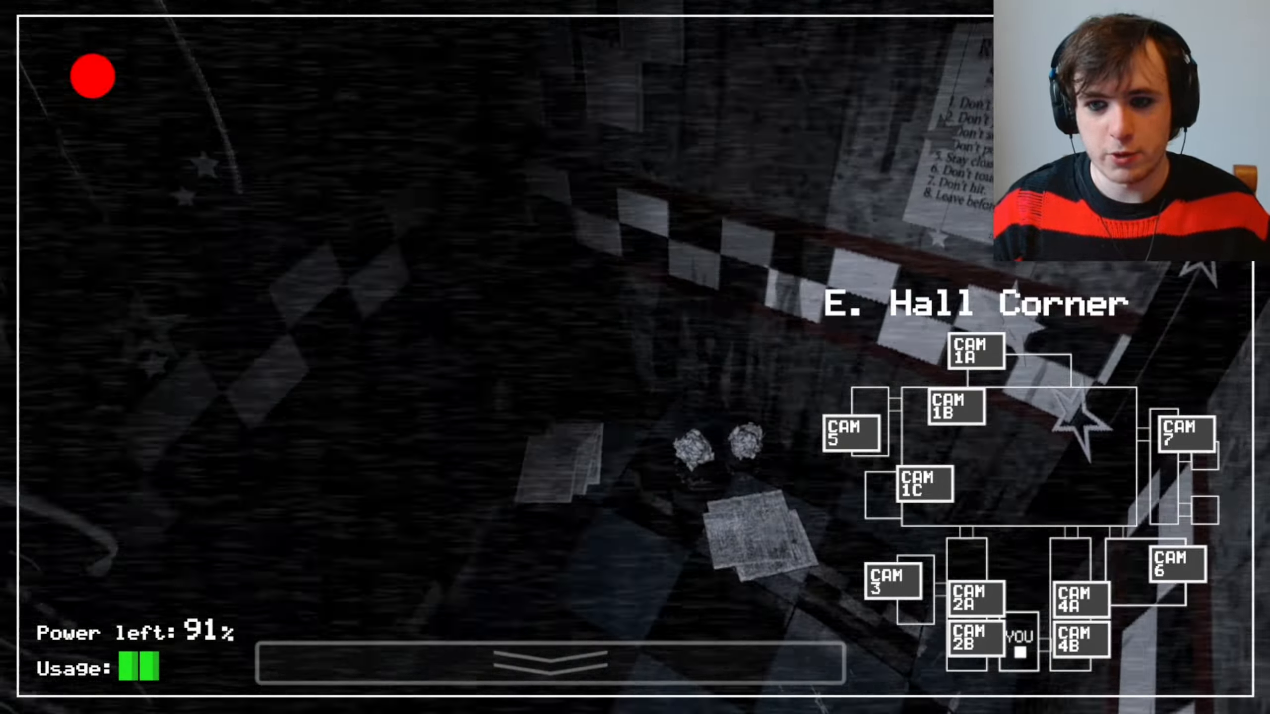
{"action": "left_click", "coordinate": [1074, 638]}
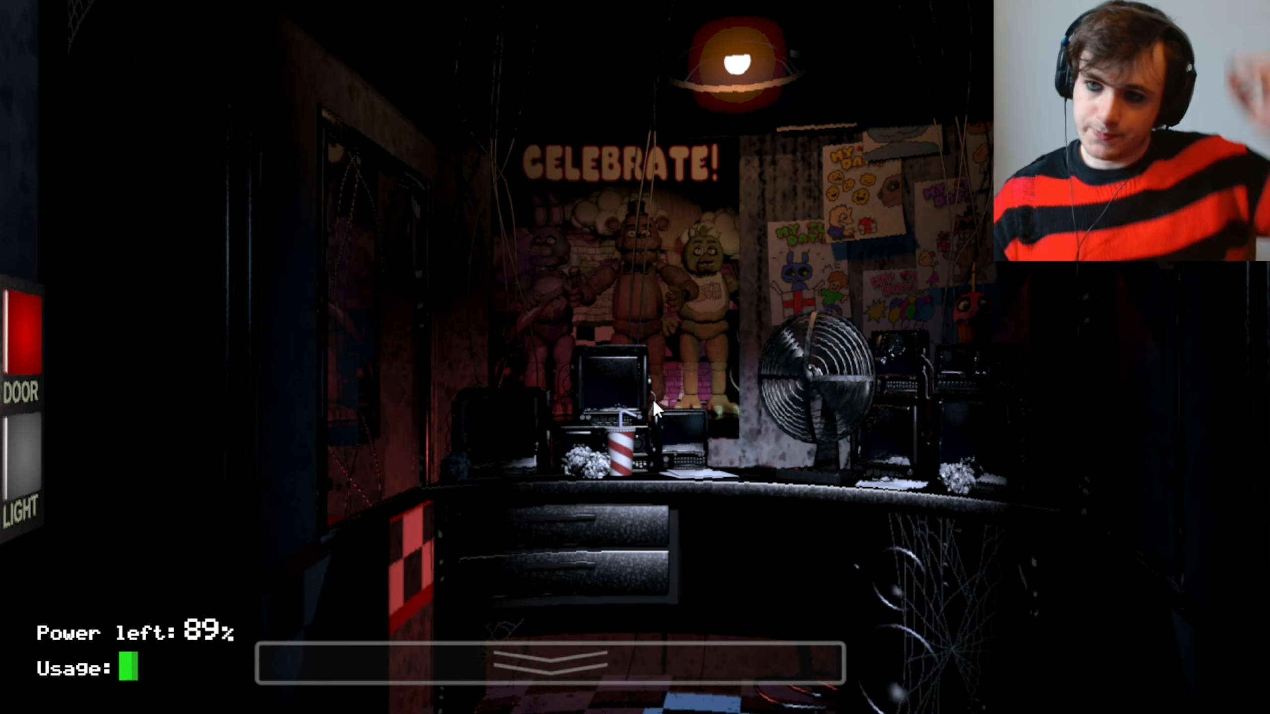
{"action": "mouse_move", "coordinate": [562, 462]}
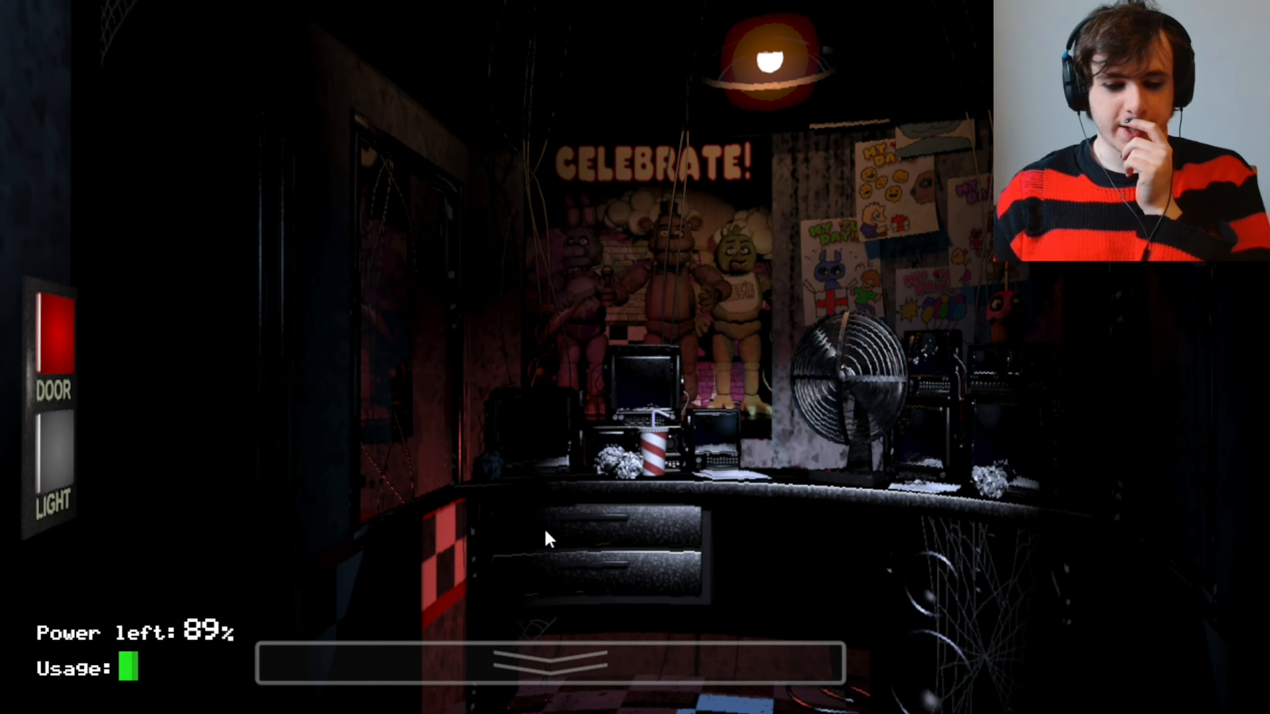
{"action": "left_click", "coordinate": [543, 656]}
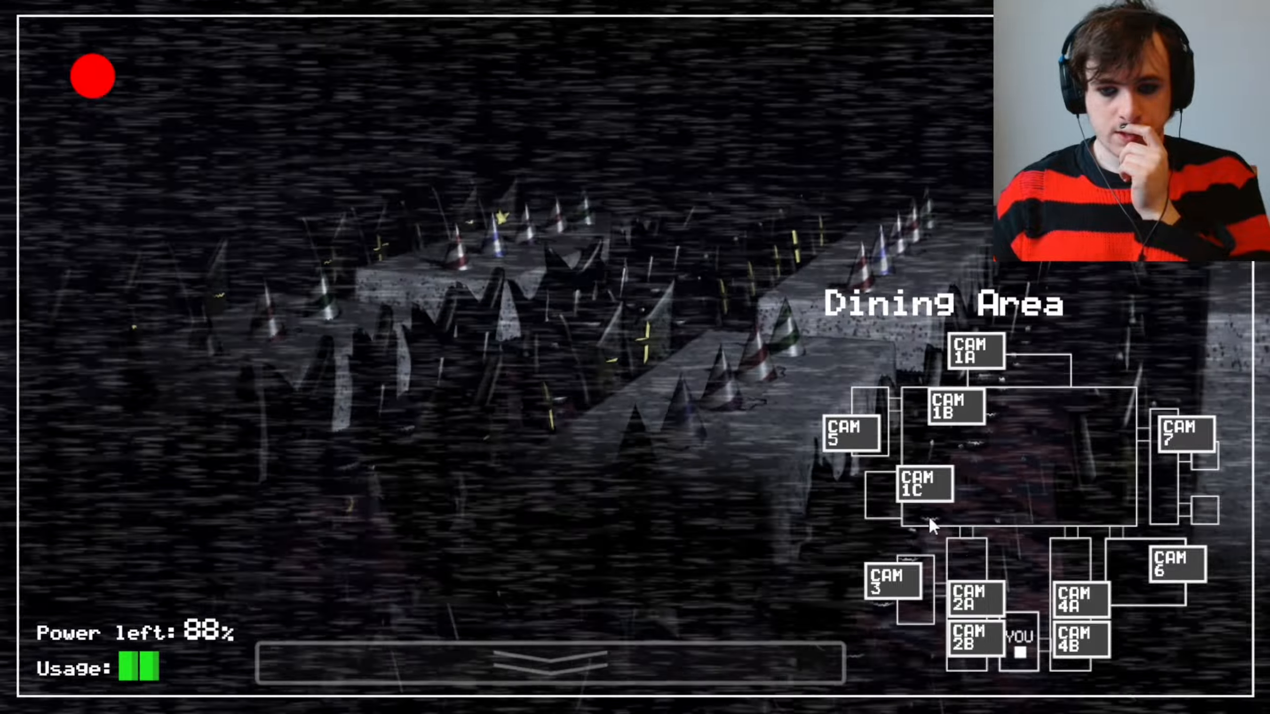
{"action": "left_click", "coordinate": [972, 595]}
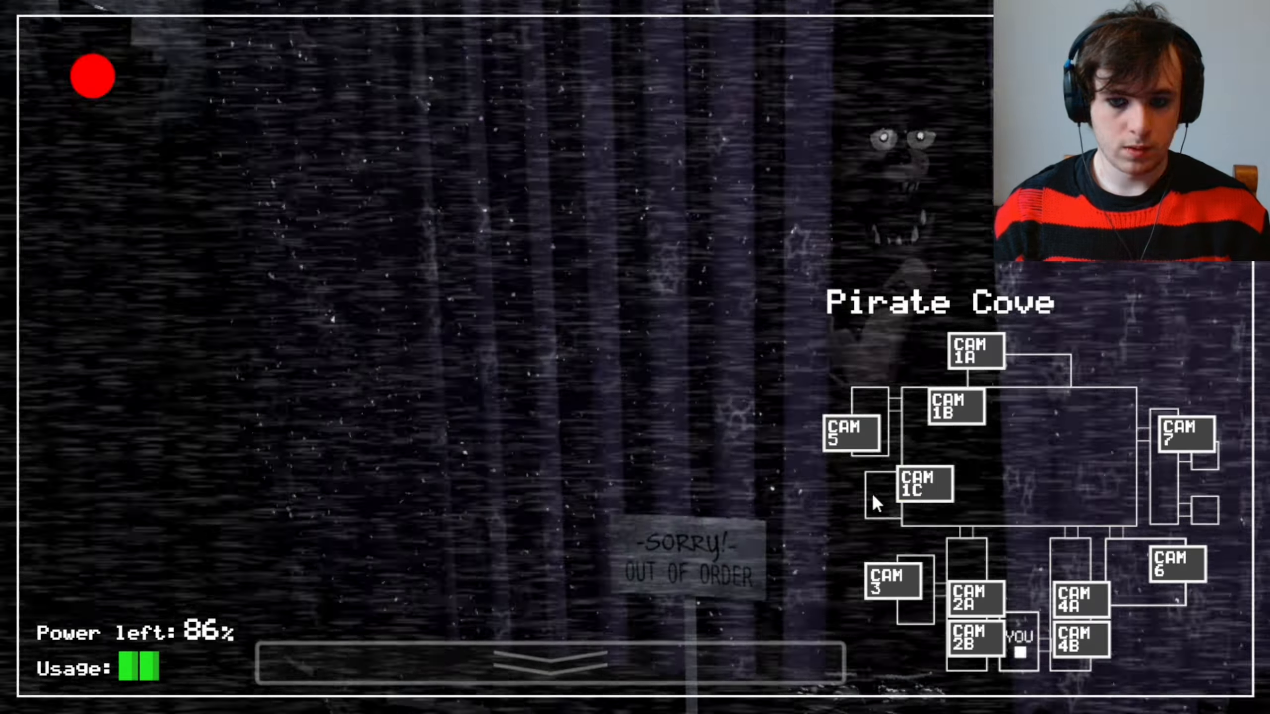
Check the West Hall and W. Hall Corner feeds, then lower the monitor back to the office
{"action": "left_click", "coordinate": [977, 637]}
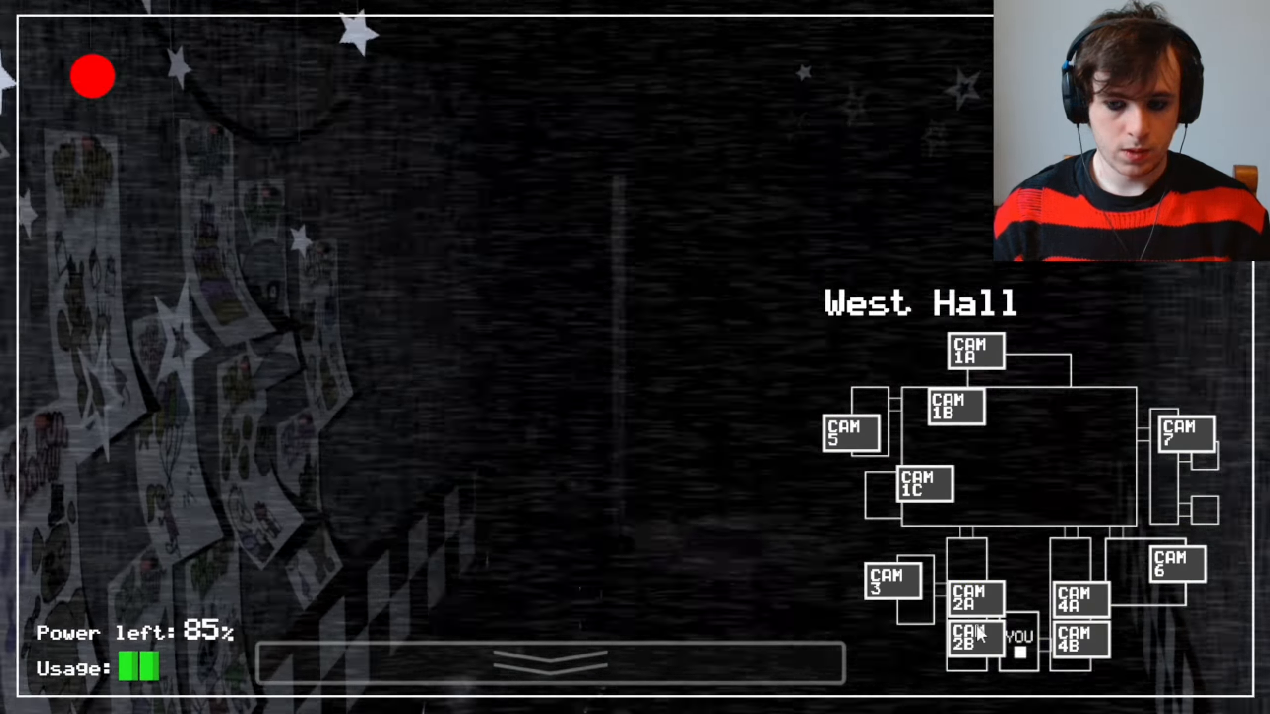
{"action": "left_click", "coordinate": [892, 582]}
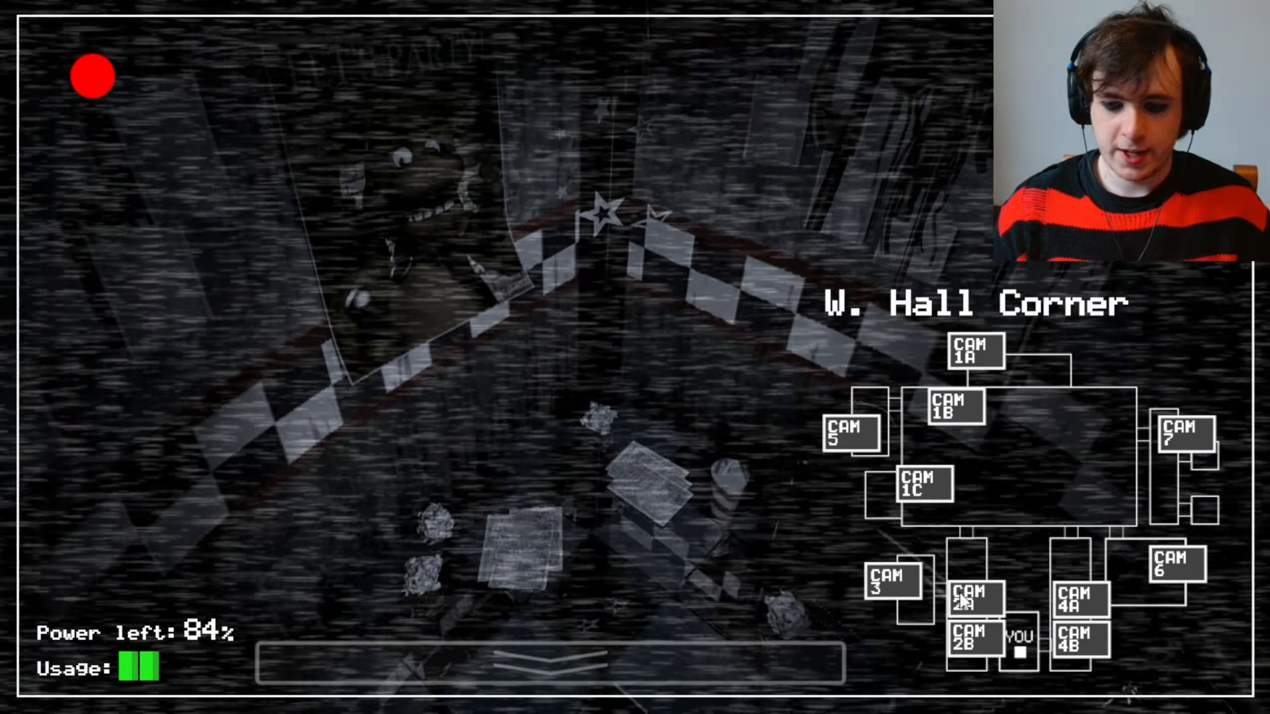
{"action": "left_click", "coordinate": [955, 408]}
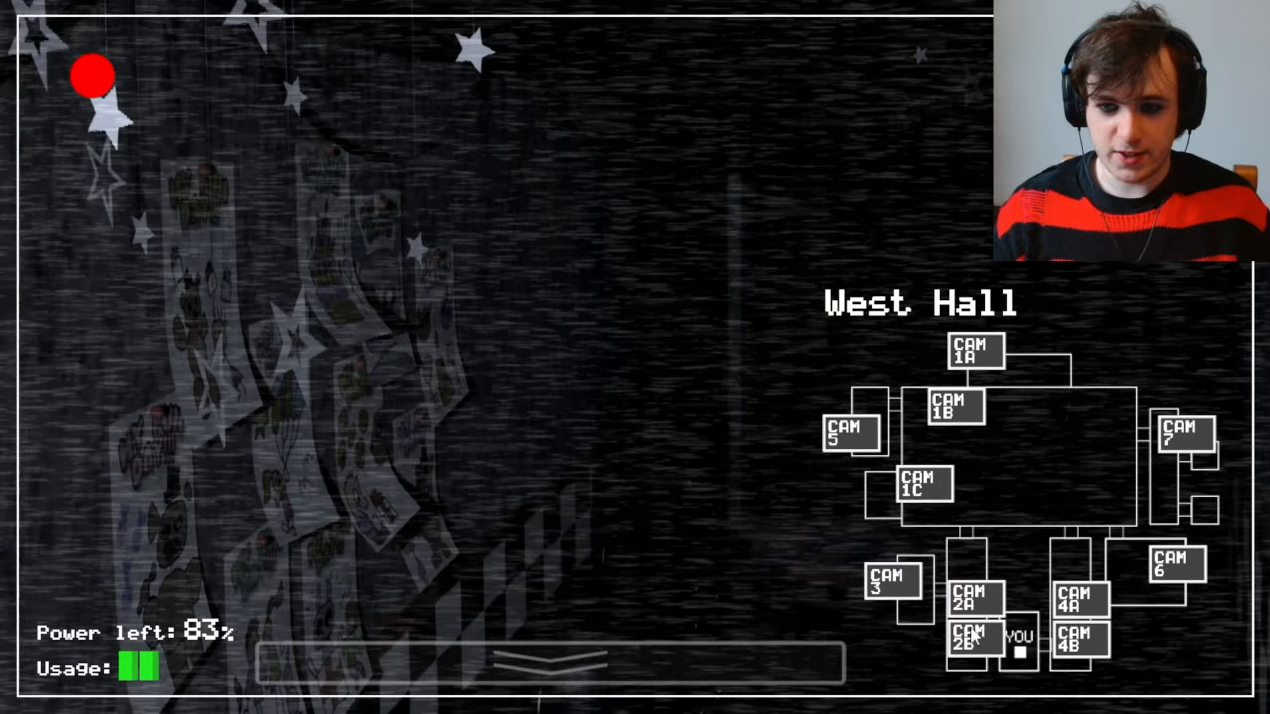
{"action": "left_click", "coordinate": [551, 663]}
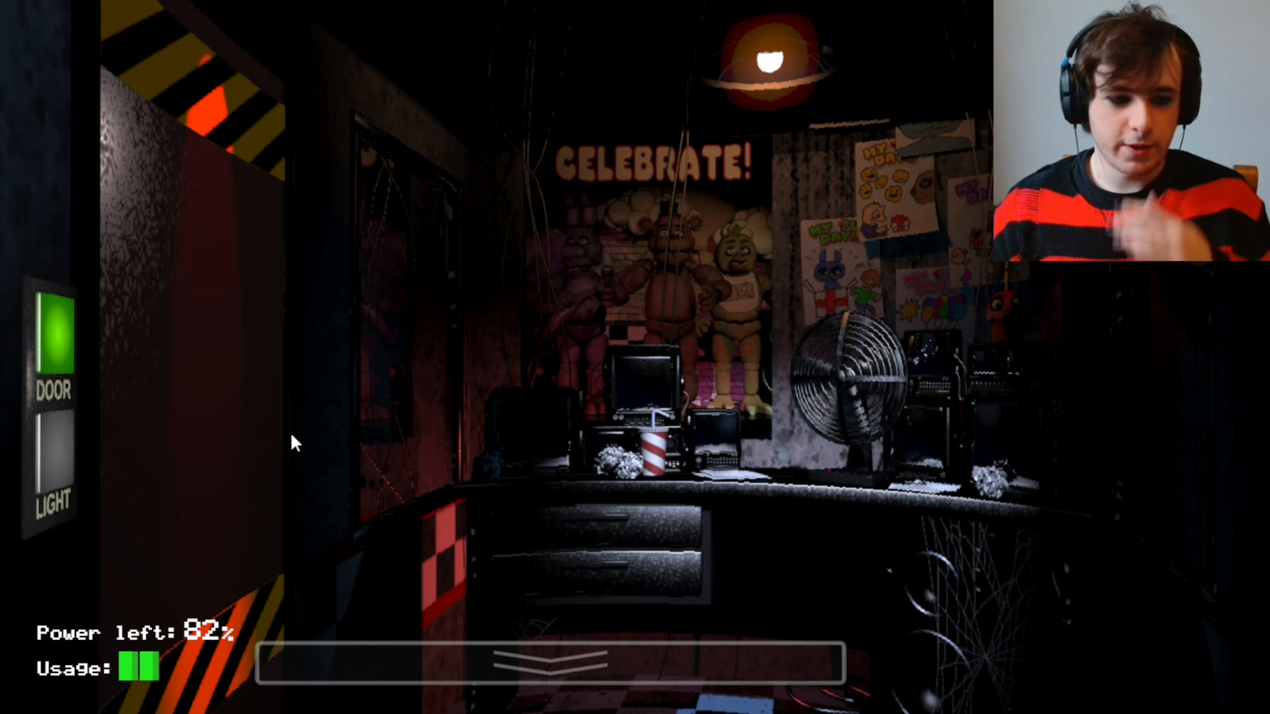
{"action": "mouse_move", "coordinate": [1171, 395]}
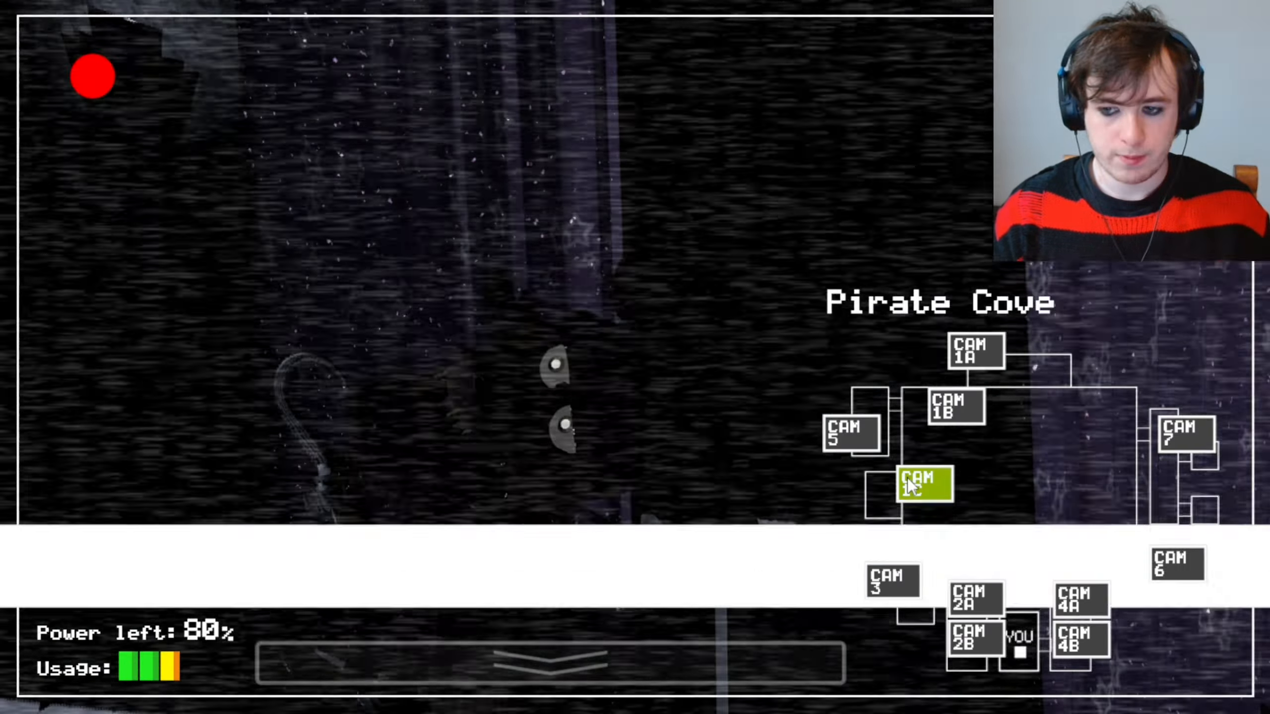
{"action": "left_click", "coordinate": [954, 408]}
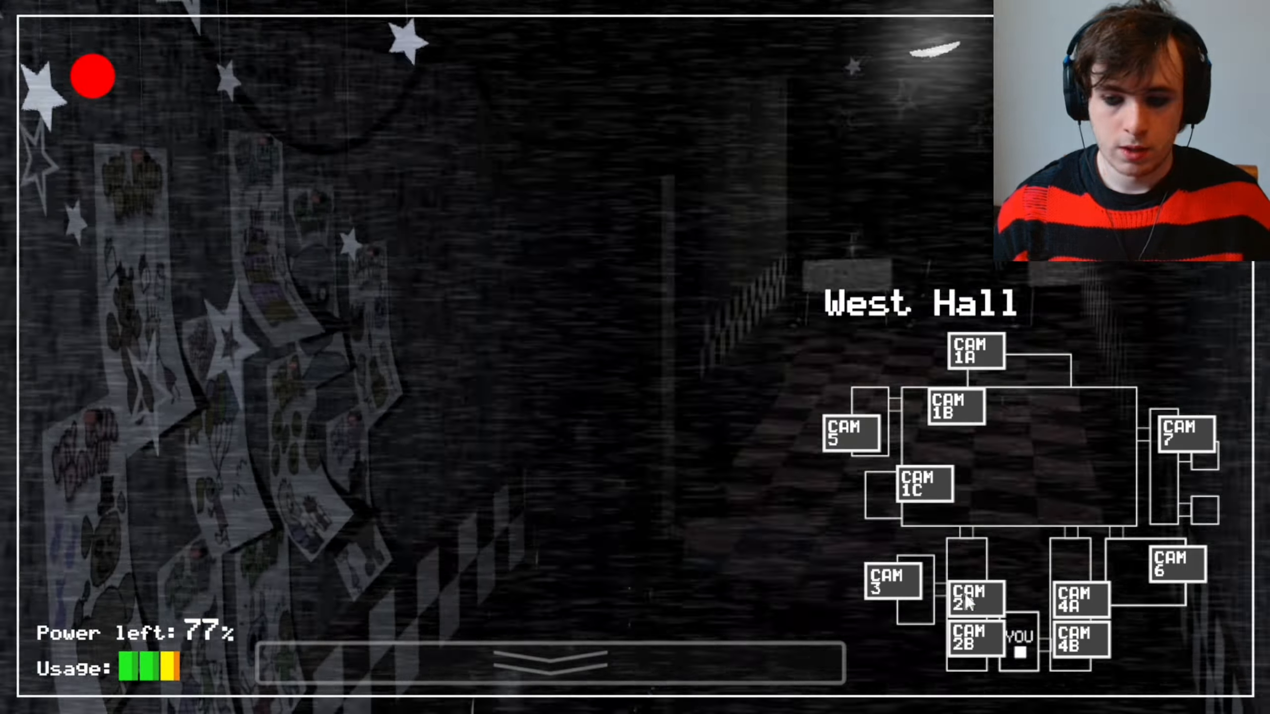
{"action": "left_click", "coordinate": [974, 351]}
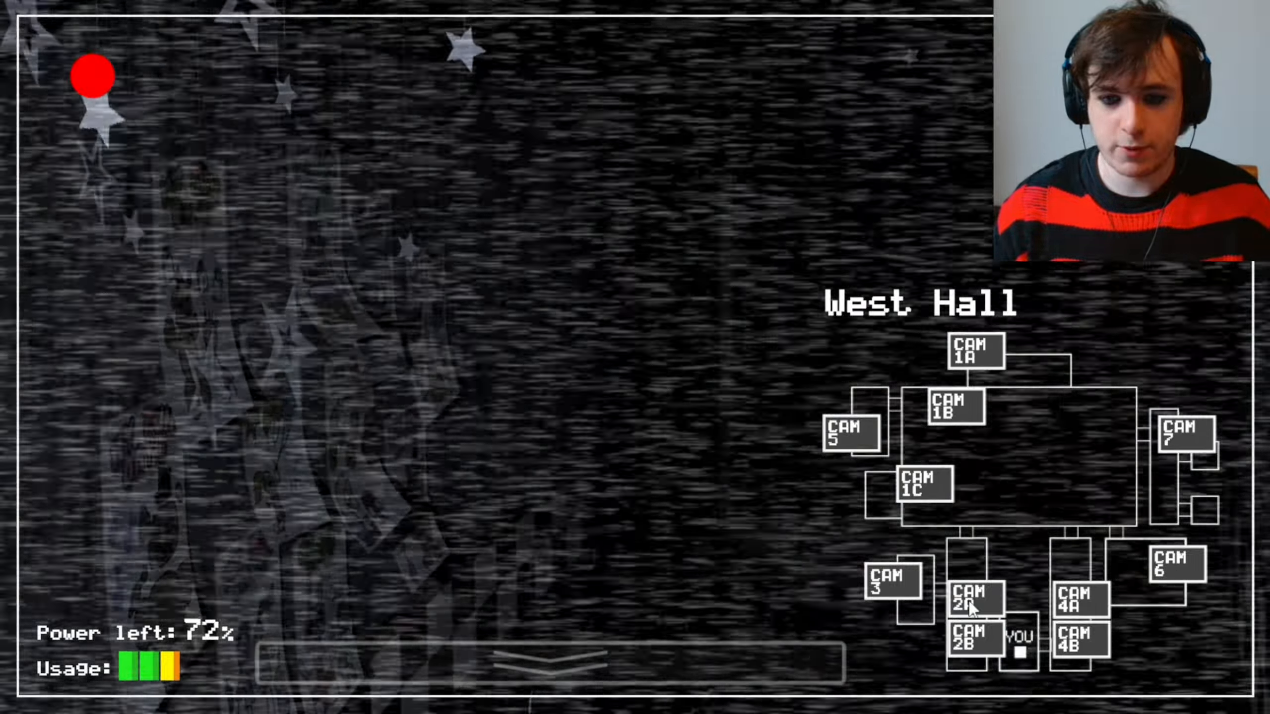
{"action": "left_click", "coordinate": [922, 484]}
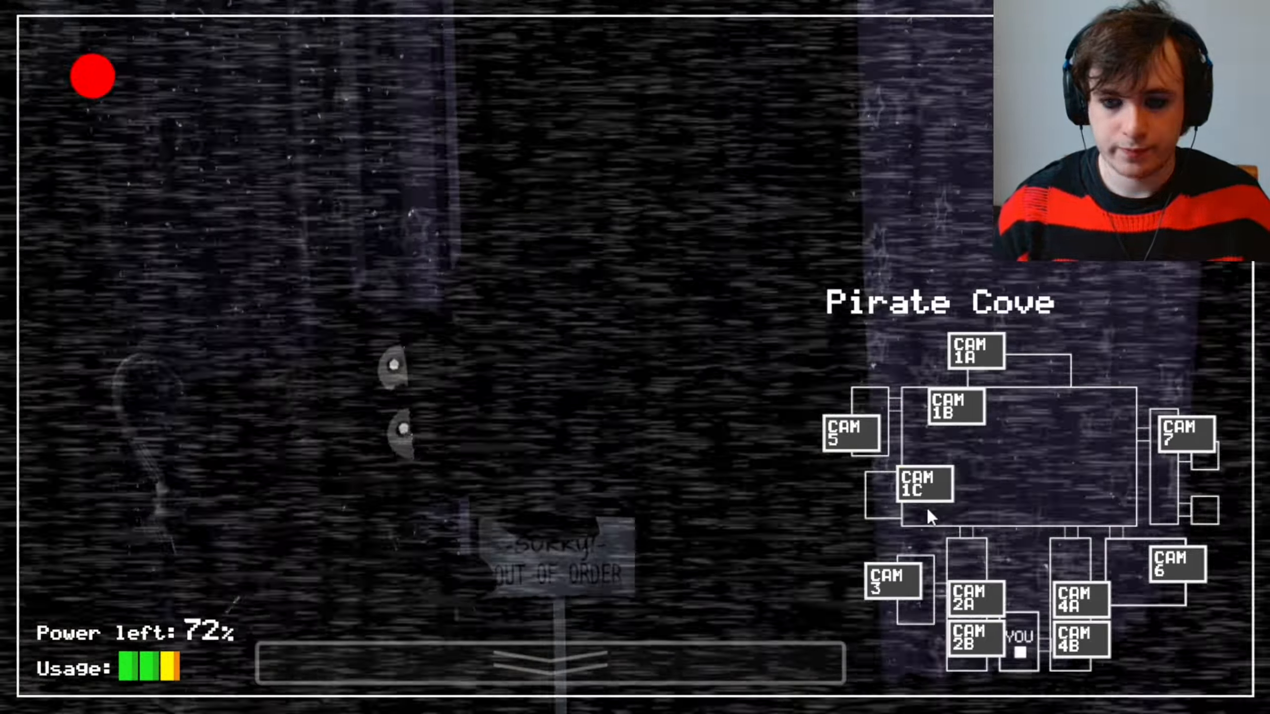
{"action": "left_click", "coordinate": [972, 350]}
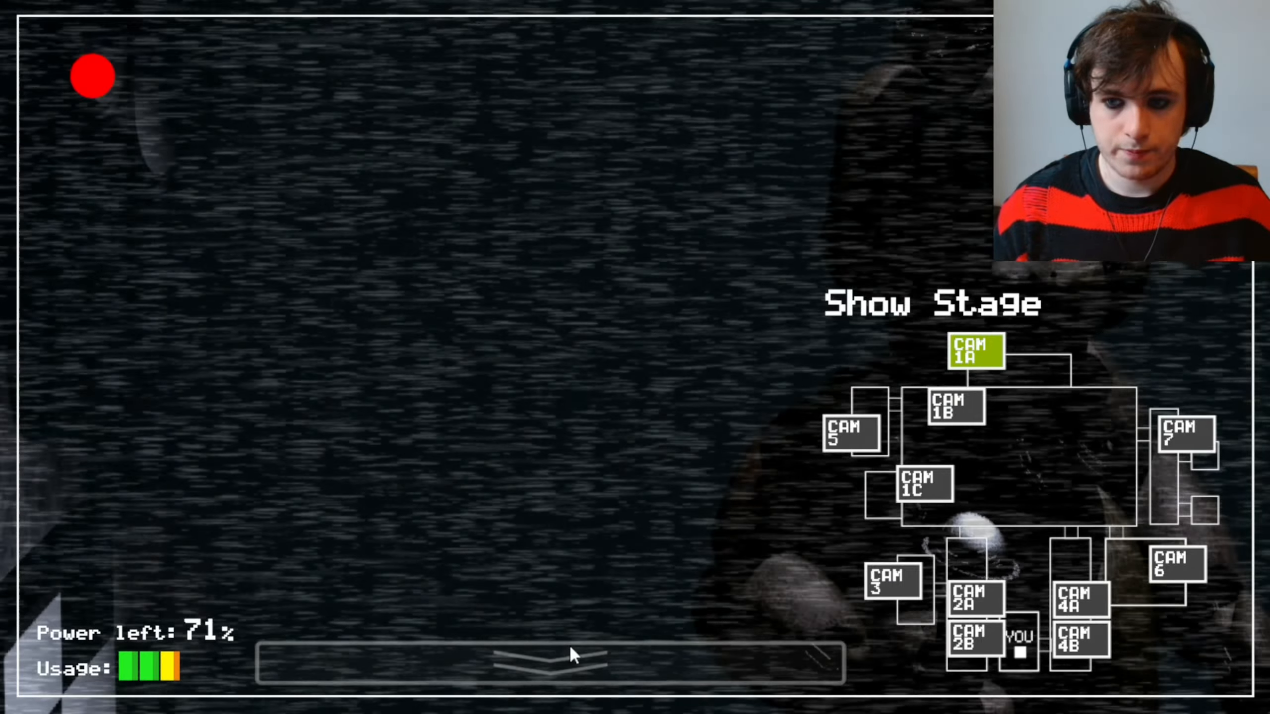
{"action": "left_click", "coordinate": [551, 660]}
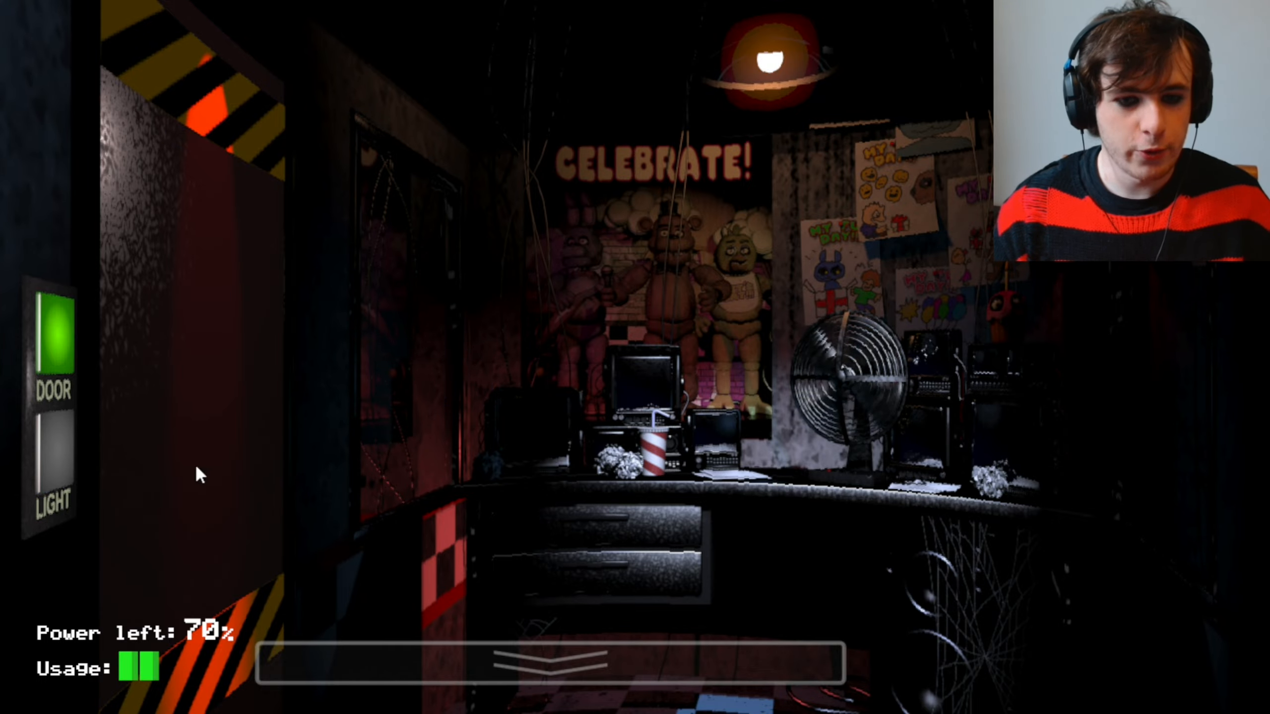
Raise the monitor and sweep Pirate Cove, Show Stage and Dining Area feeds
{"action": "left_click", "coordinate": [546, 660]}
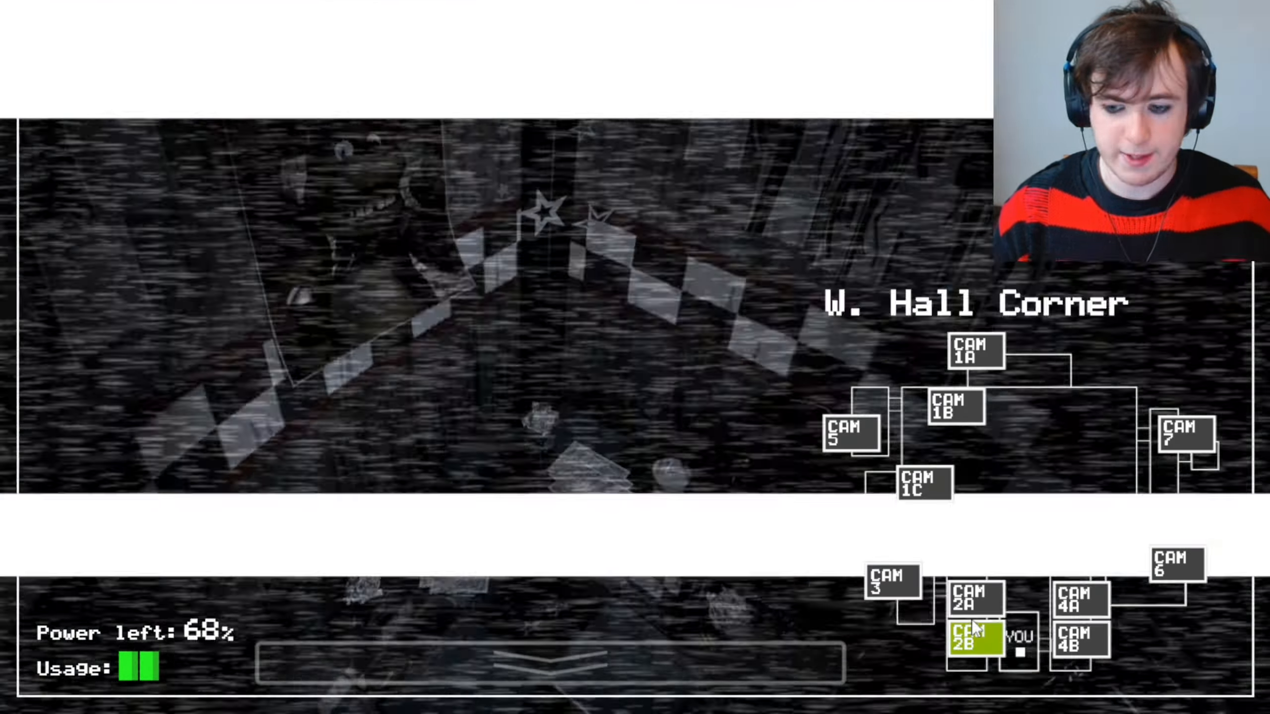
{"action": "left_click", "coordinate": [915, 487]}
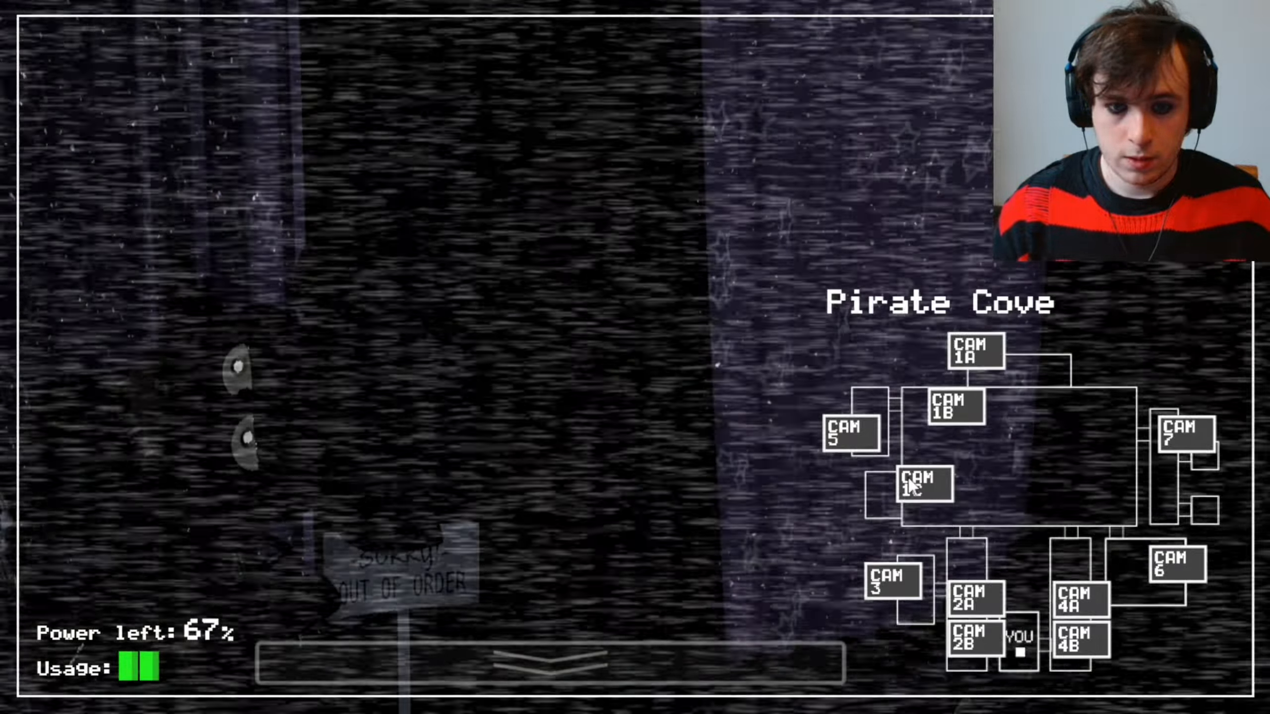
{"action": "left_click", "coordinate": [976, 352]}
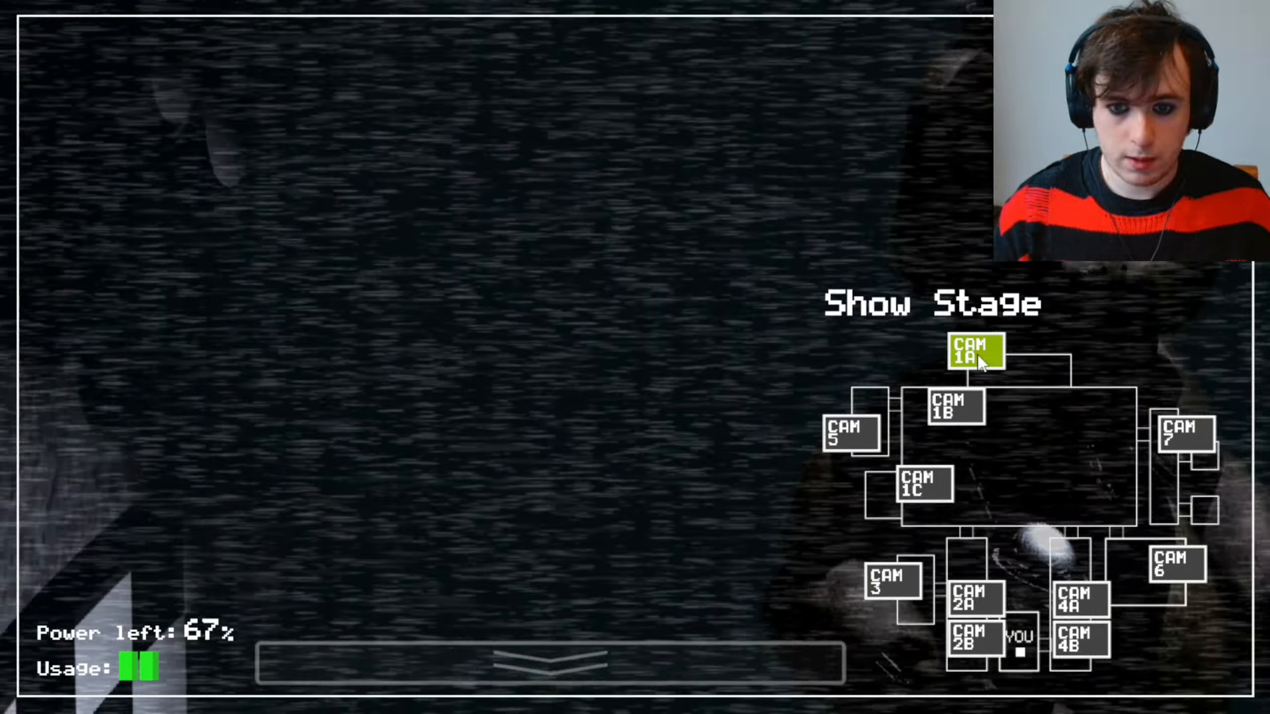
{"action": "left_click", "coordinate": [891, 584]}
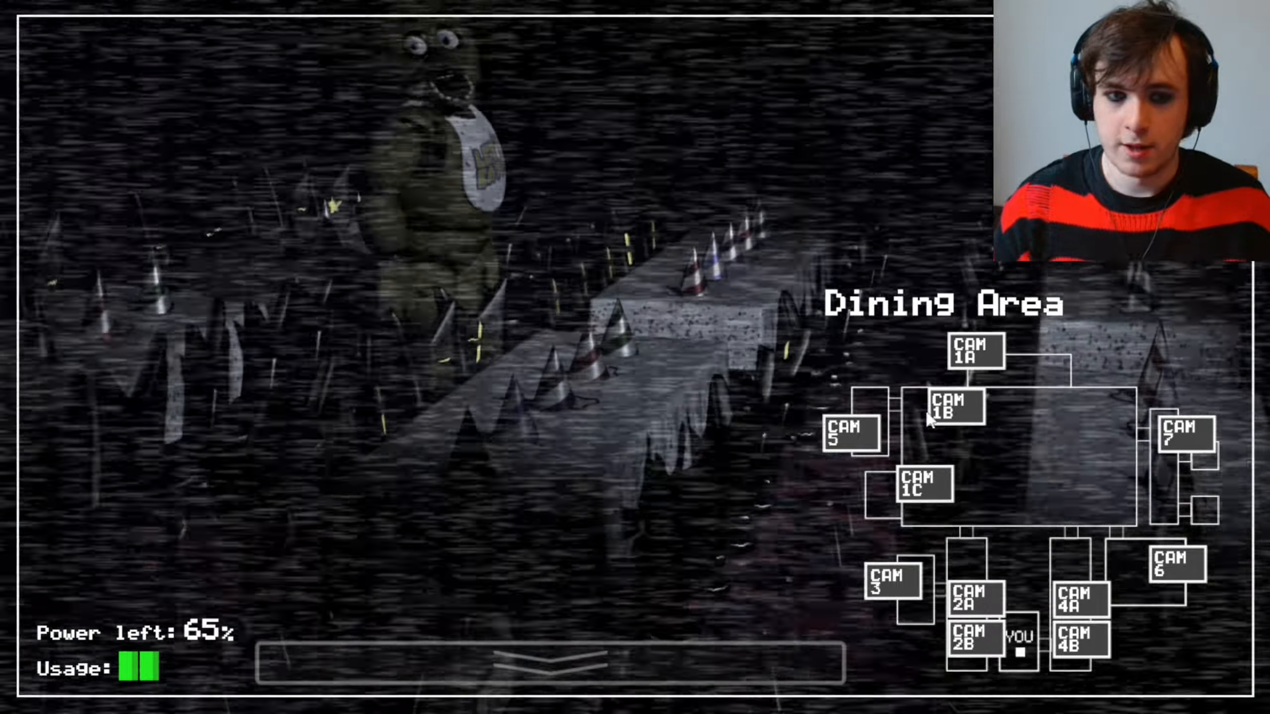
Recheck Pirate Cove and Backstage, then leave the feed on W. Hall Corner
{"action": "left_click", "coordinate": [921, 485]}
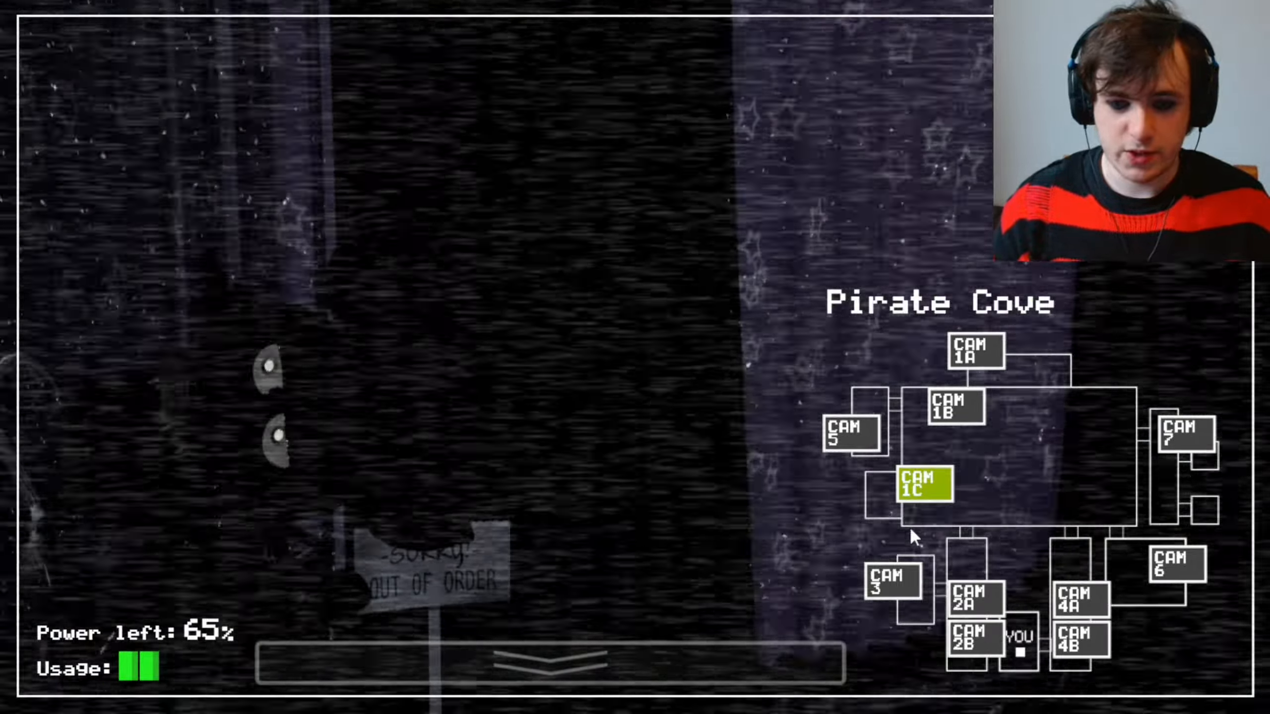
{"action": "left_click", "coordinate": [974, 590]}
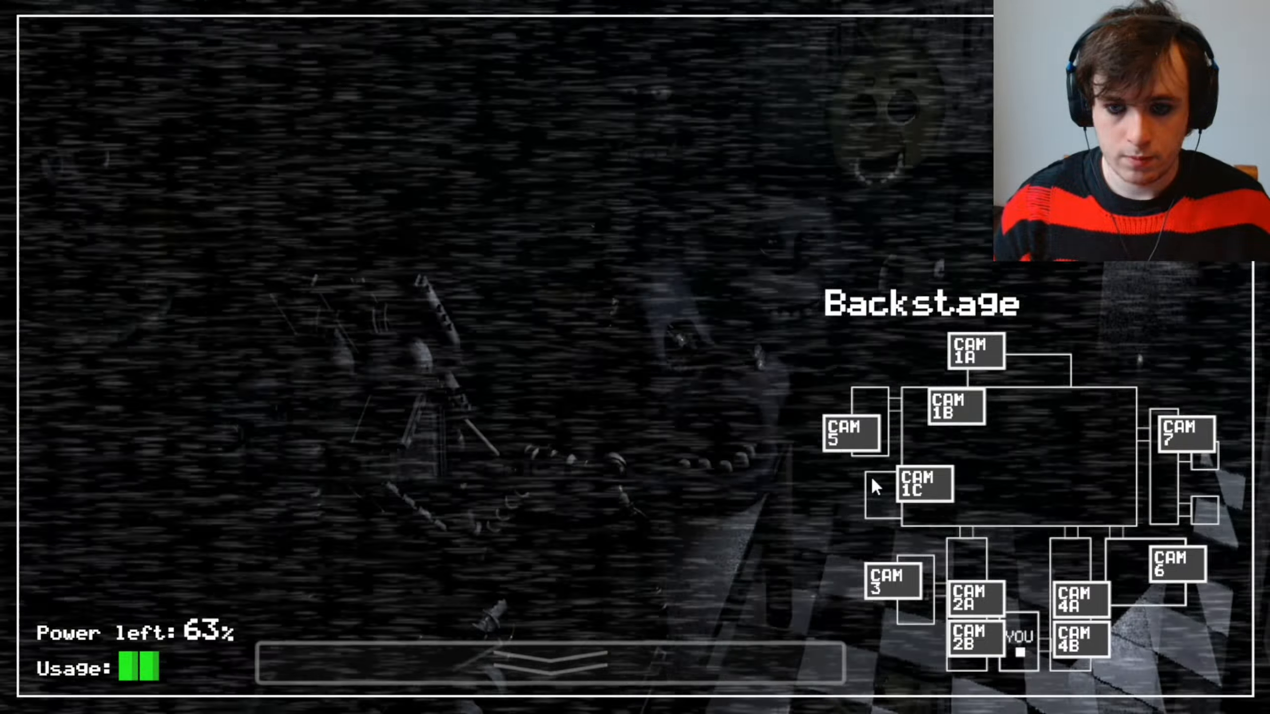
{"action": "left_click", "coordinate": [924, 486]}
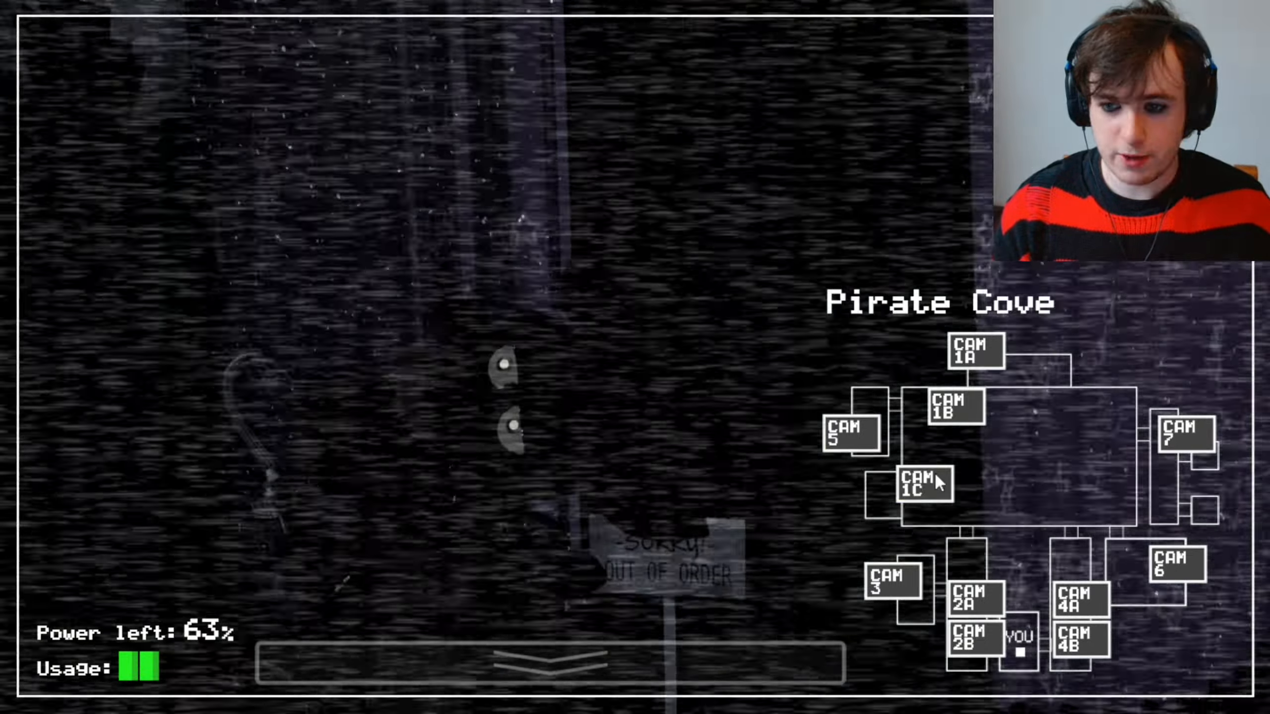
{"action": "left_click", "coordinate": [1175, 566]}
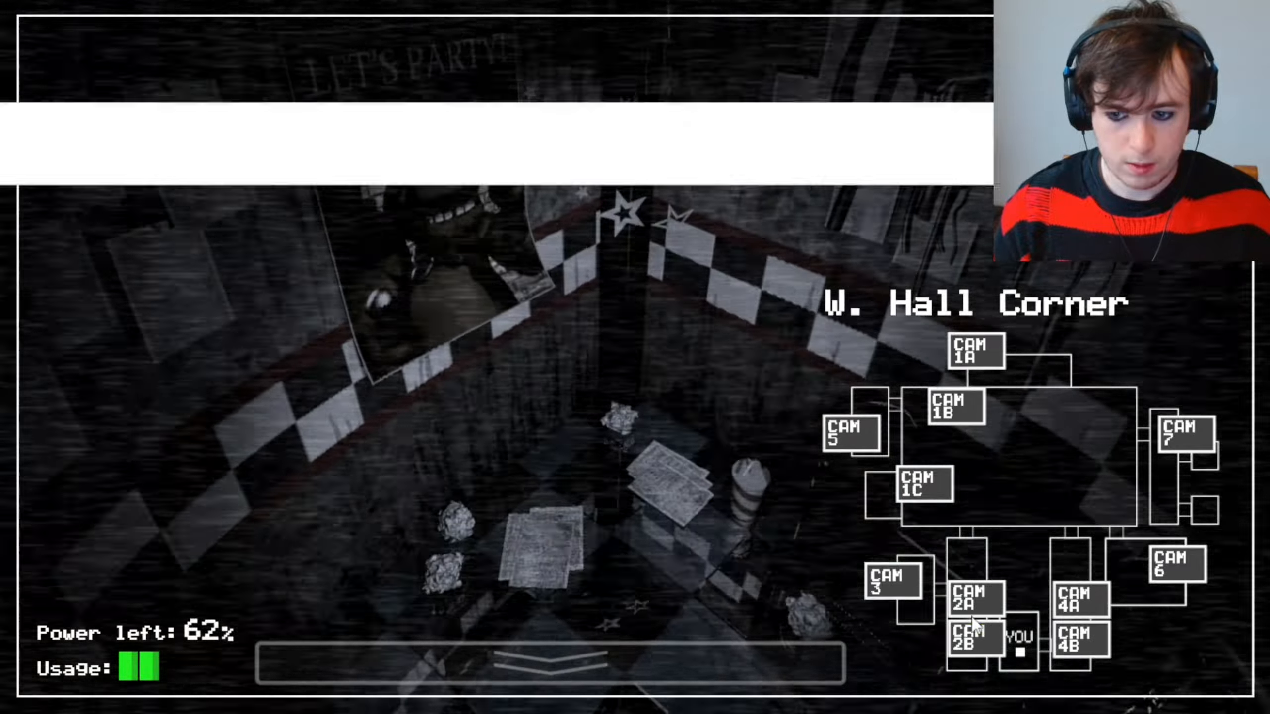
Toggle the monitor and check Pirate Cove, Dining Area and East Hall feeds
{"action": "left_click", "coordinate": [554, 663]}
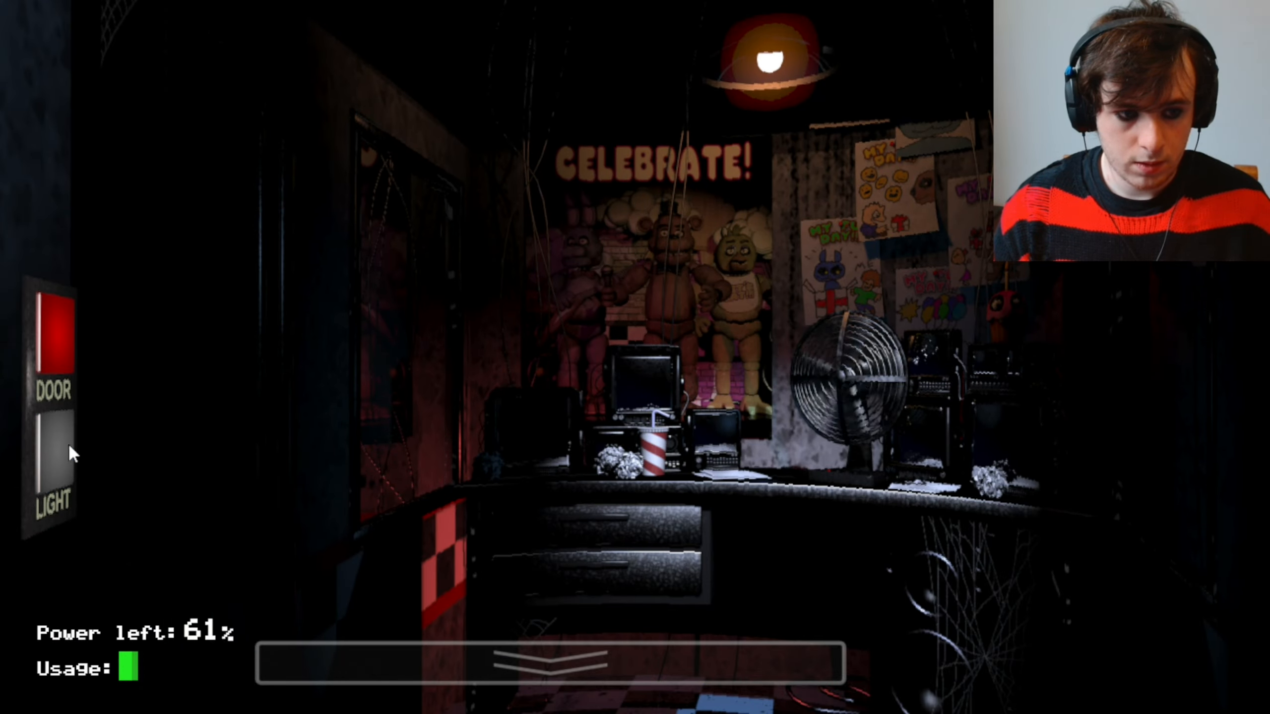
{"action": "left_click", "coordinate": [551, 663]}
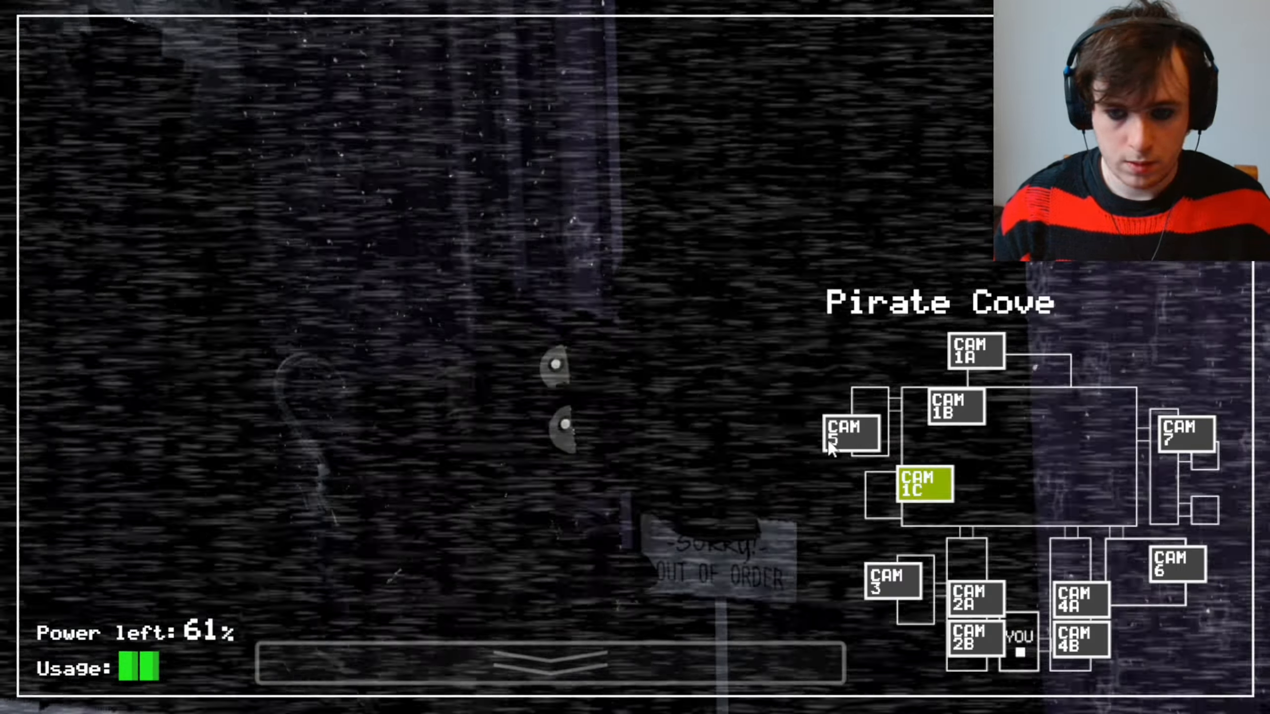
{"action": "left_click", "coordinate": [551, 660]}
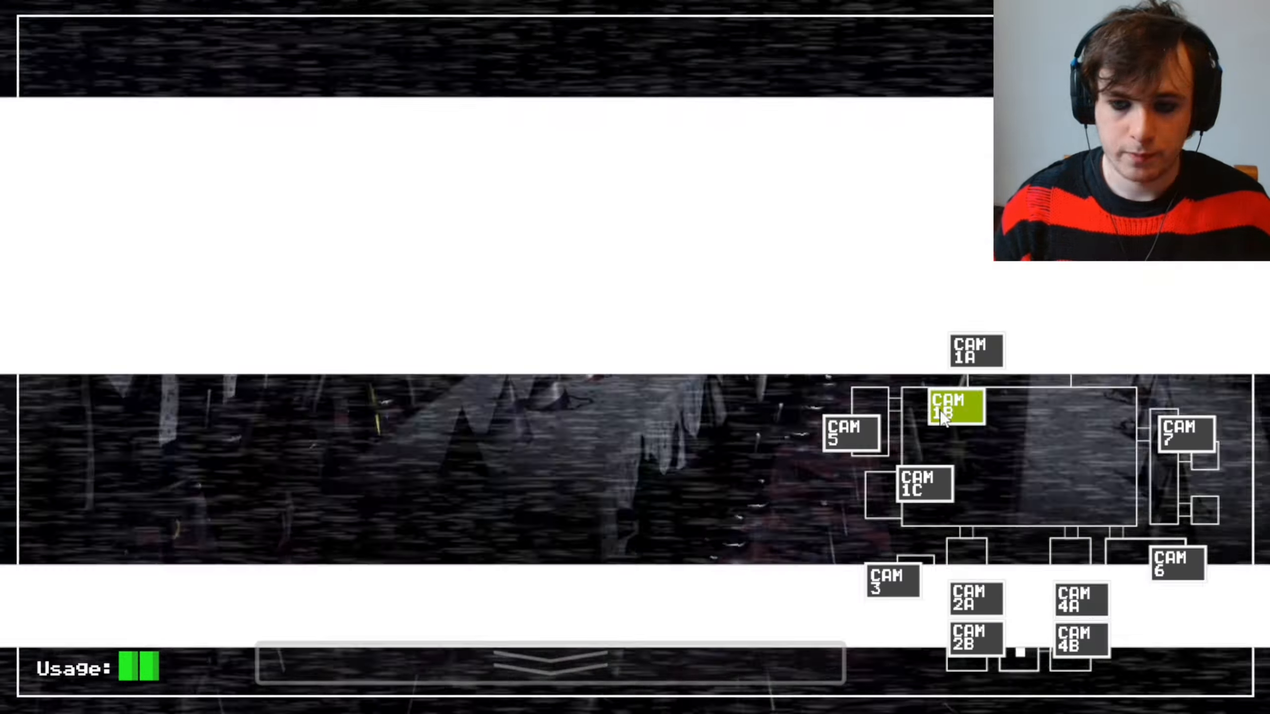
{"action": "left_click", "coordinate": [1186, 435]}
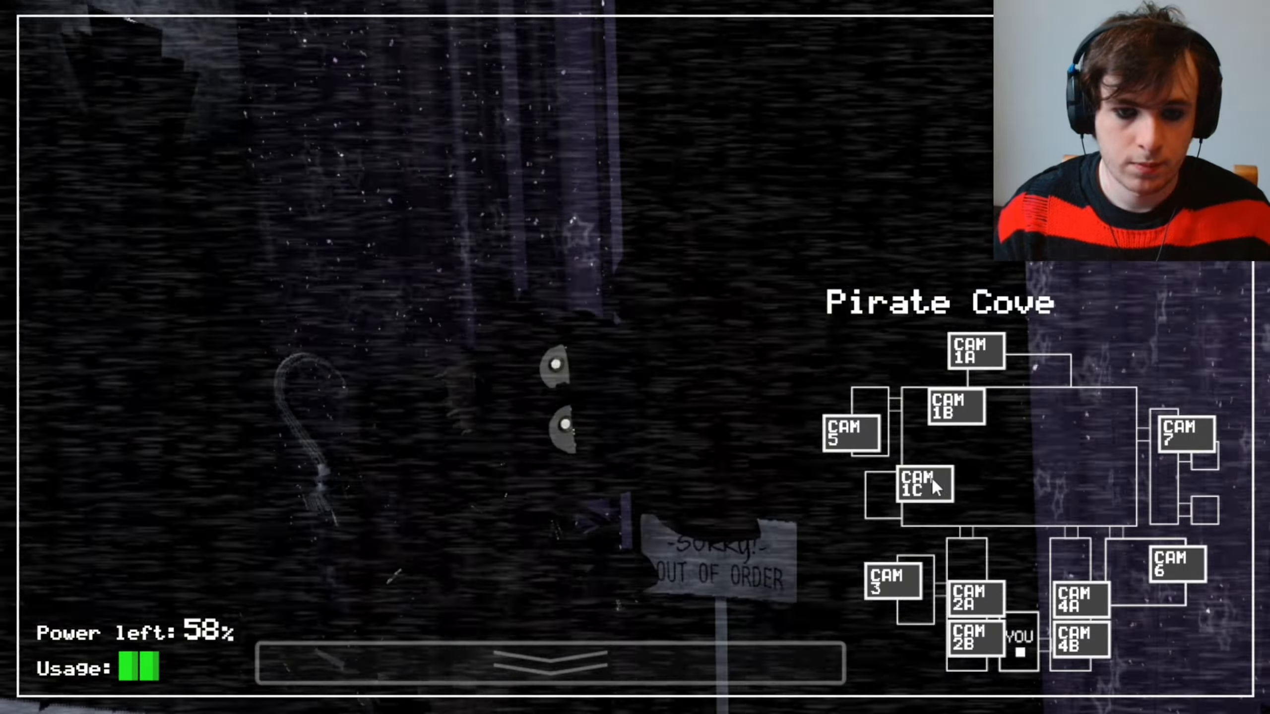
{"action": "left_click", "coordinate": [967, 352]}
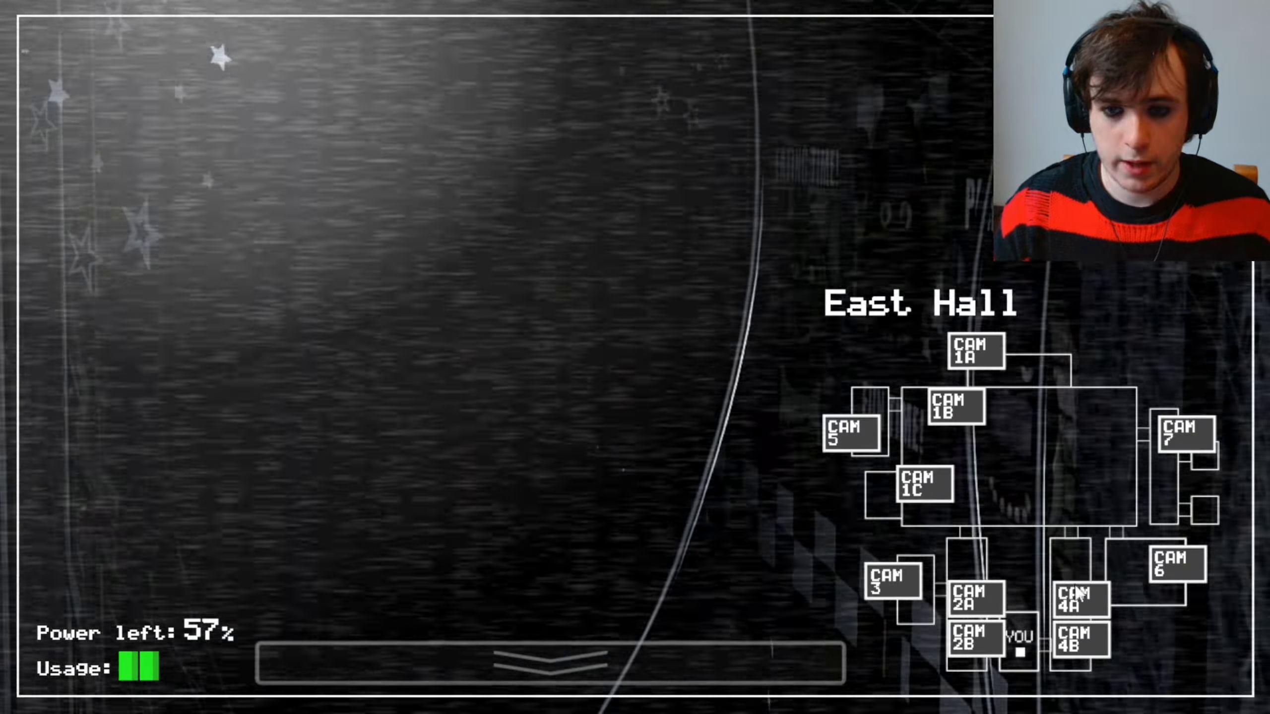
Check West Hall, Supply Closet and Dining Area, then lower the monitor
{"action": "left_click", "coordinate": [973, 603]}
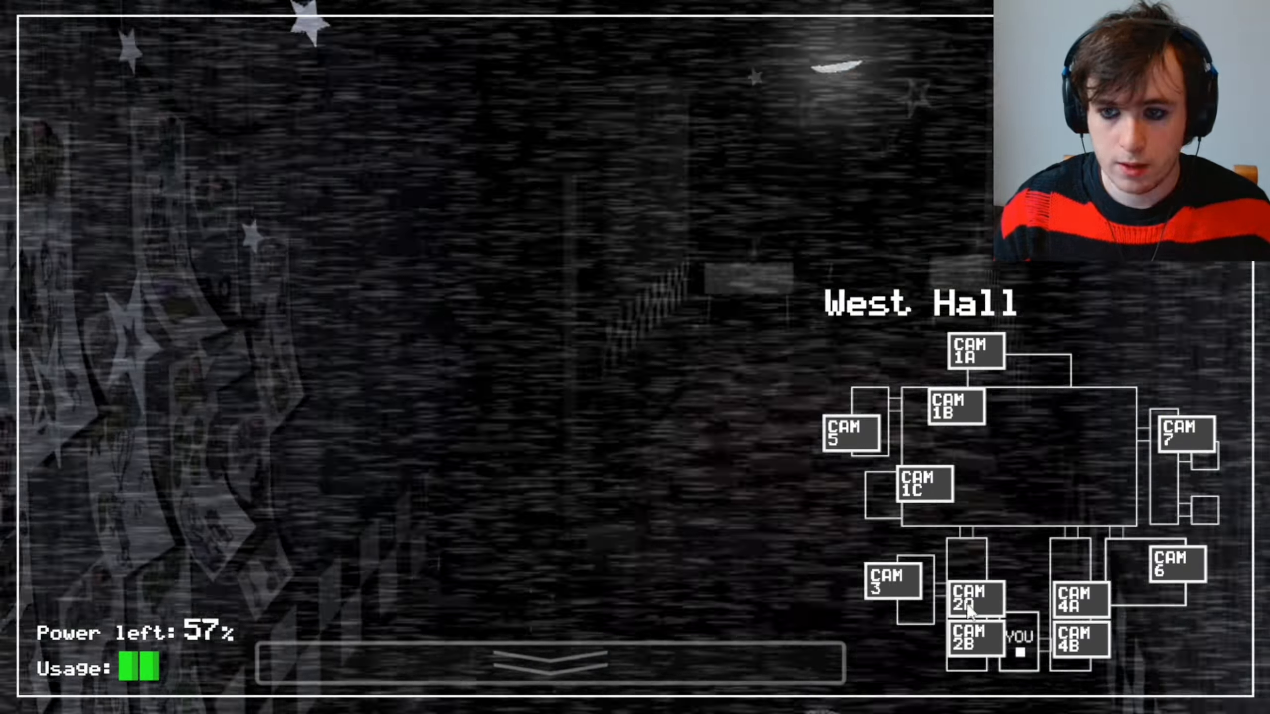
{"action": "left_click", "coordinate": [893, 581]}
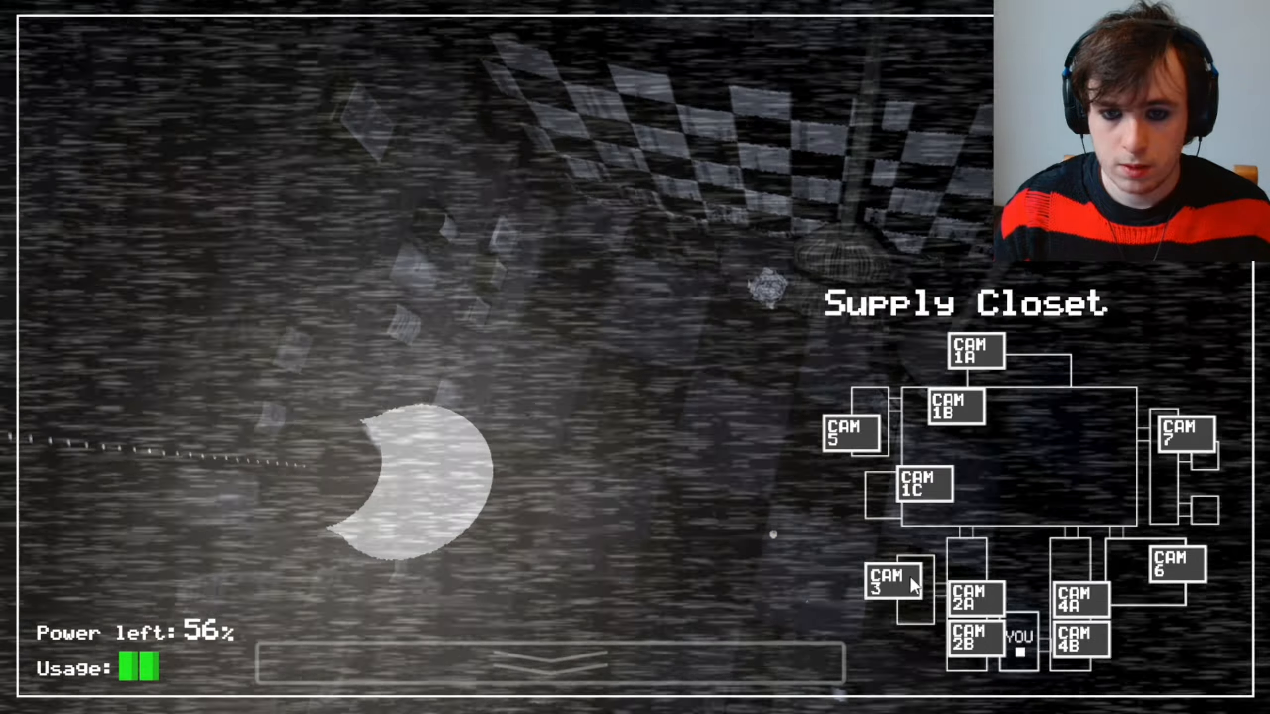
{"action": "left_click", "coordinate": [959, 407]}
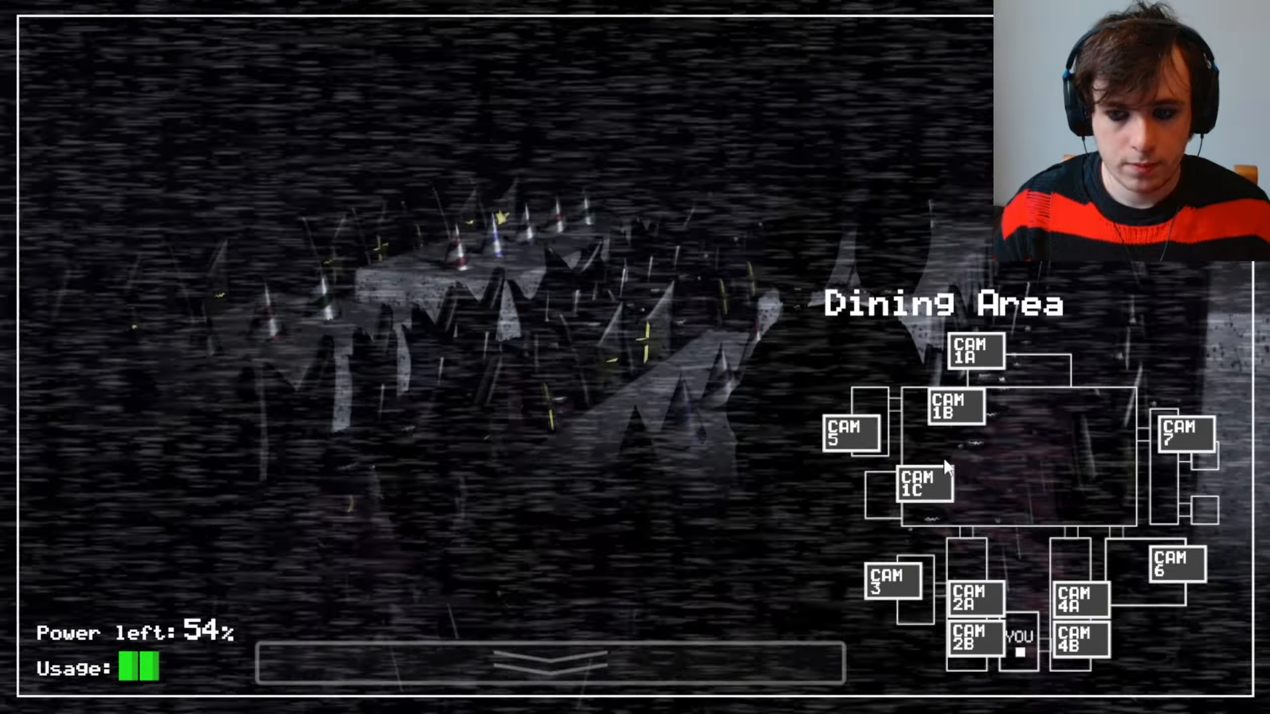
{"action": "left_click", "coordinate": [1180, 438]}
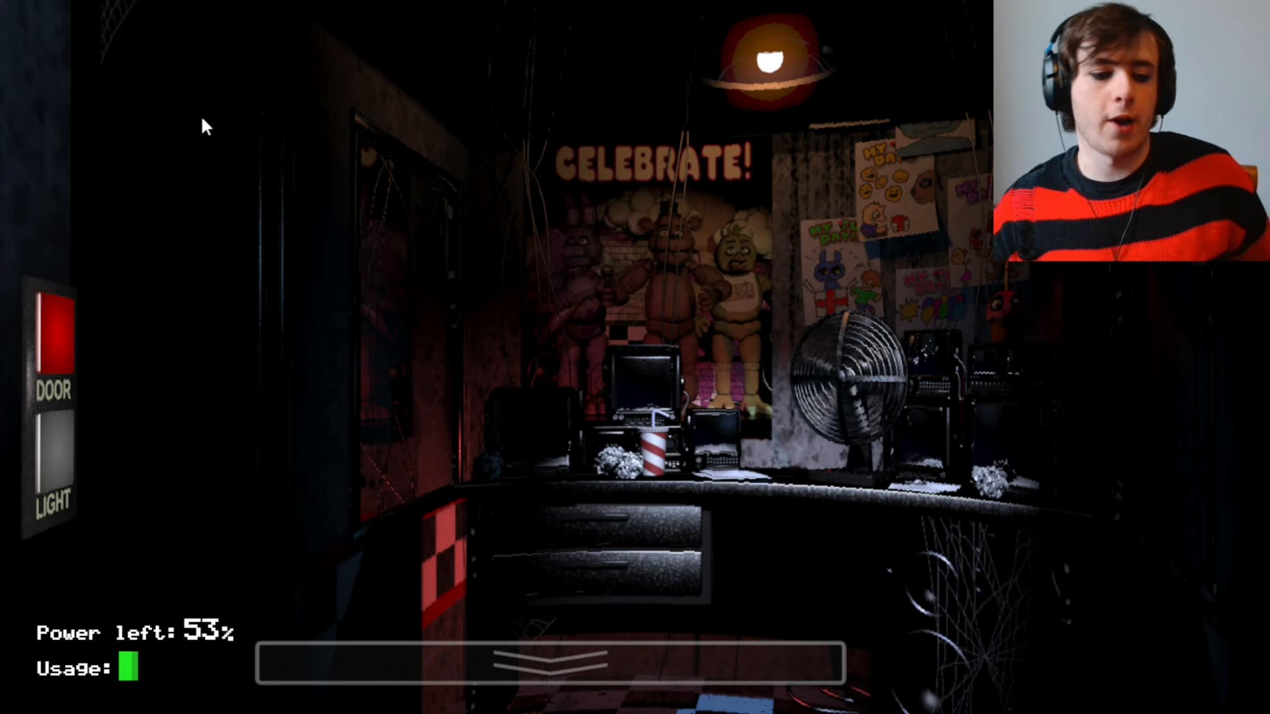
Raise the monitor again to recheck Pirate Cove and Dining Area, then lower it
{"action": "left_click", "coordinate": [542, 660]}
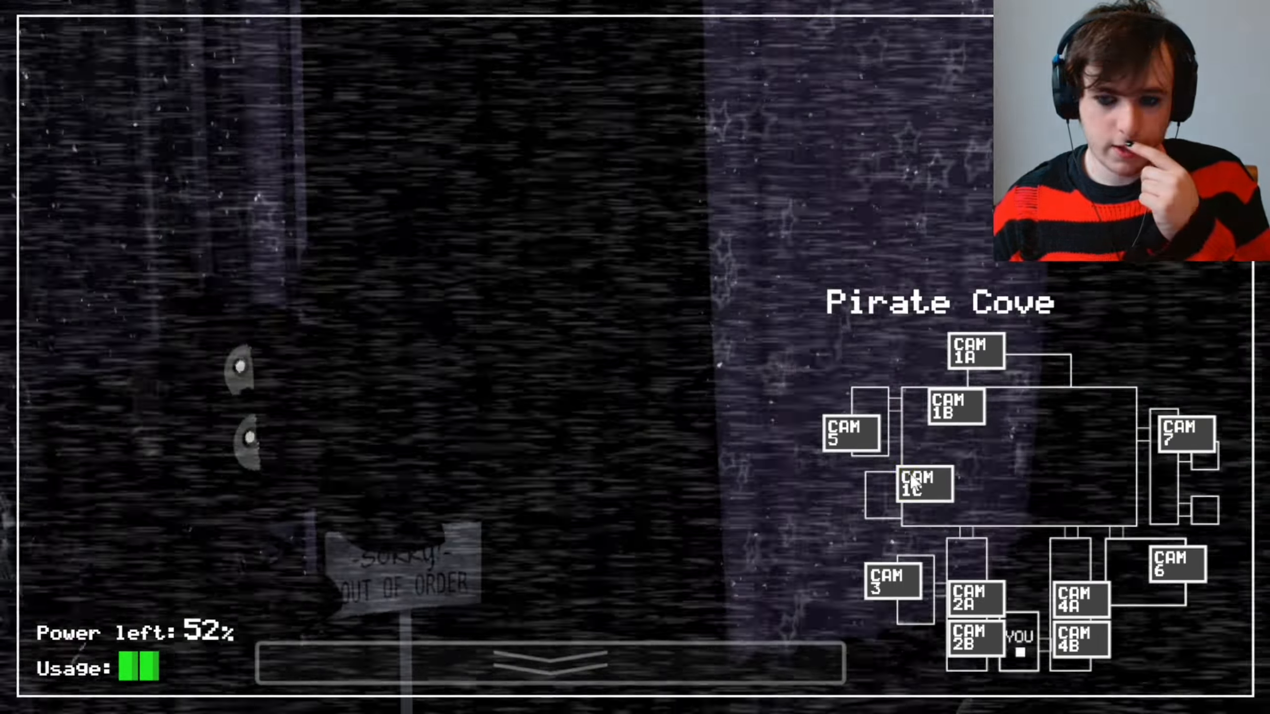
{"action": "left_click", "coordinate": [919, 484]}
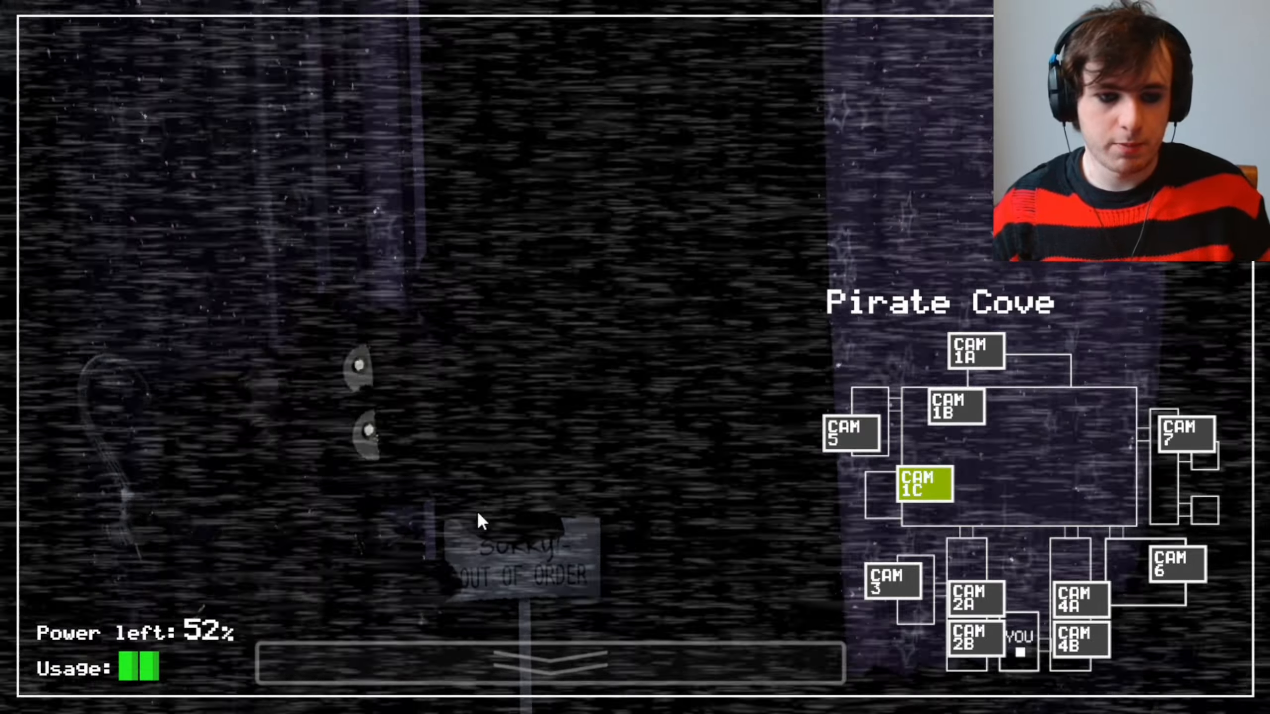
{"action": "left_click", "coordinate": [551, 656]}
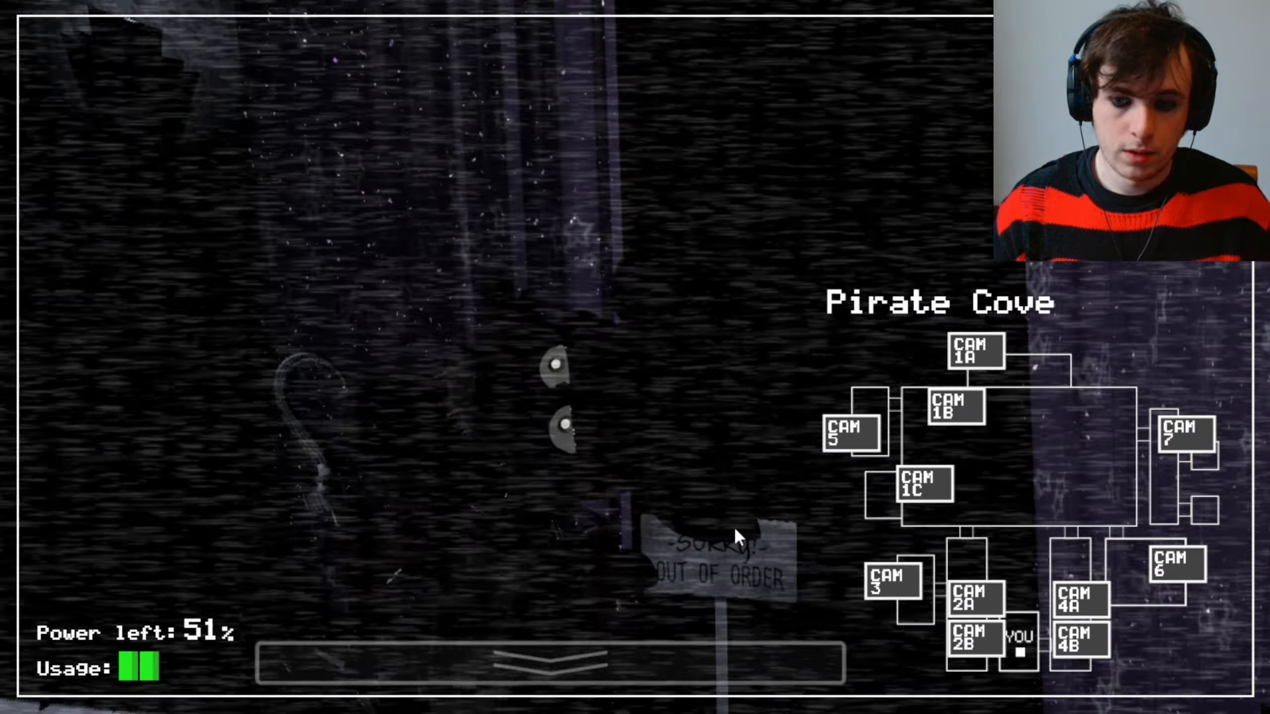
{"action": "left_click", "coordinate": [954, 407]}
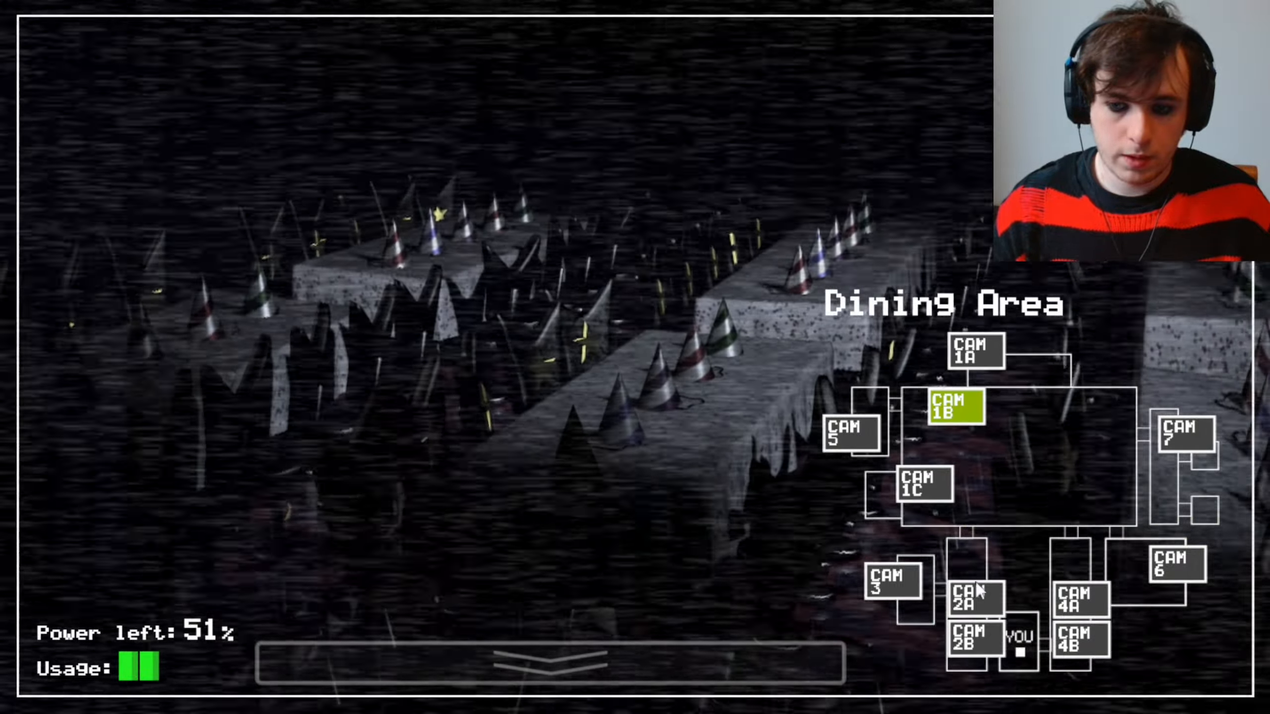
{"action": "left_click", "coordinate": [550, 662]}
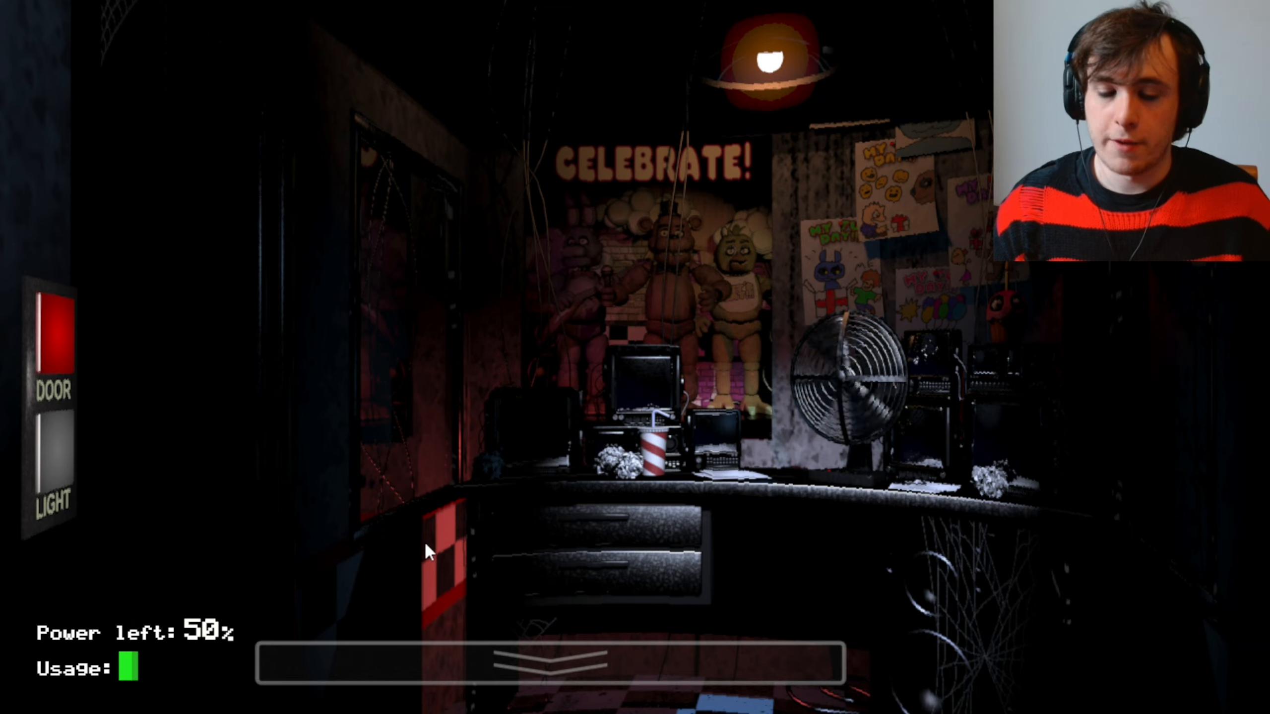
{"action": "mouse_move", "coordinate": [409, 551]}
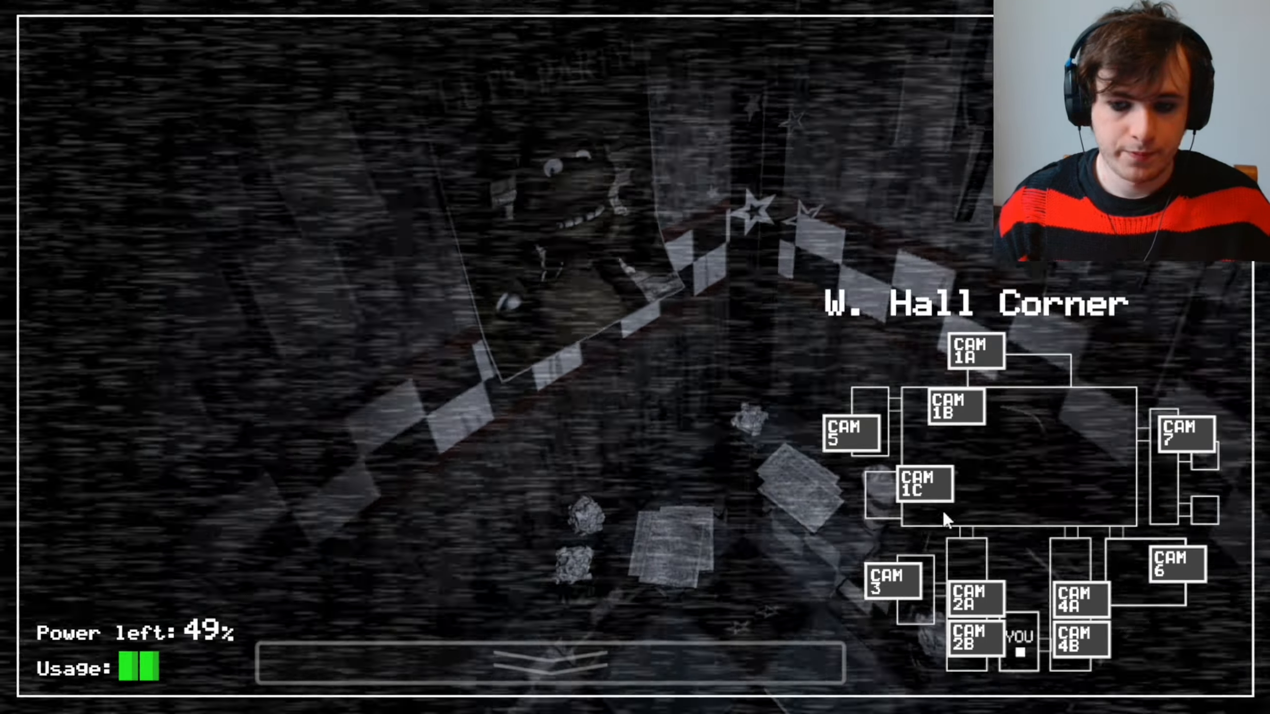
Check West Hall, East Hall and Pirate Cove once more and return to the office view
{"action": "left_click", "coordinate": [975, 587]}
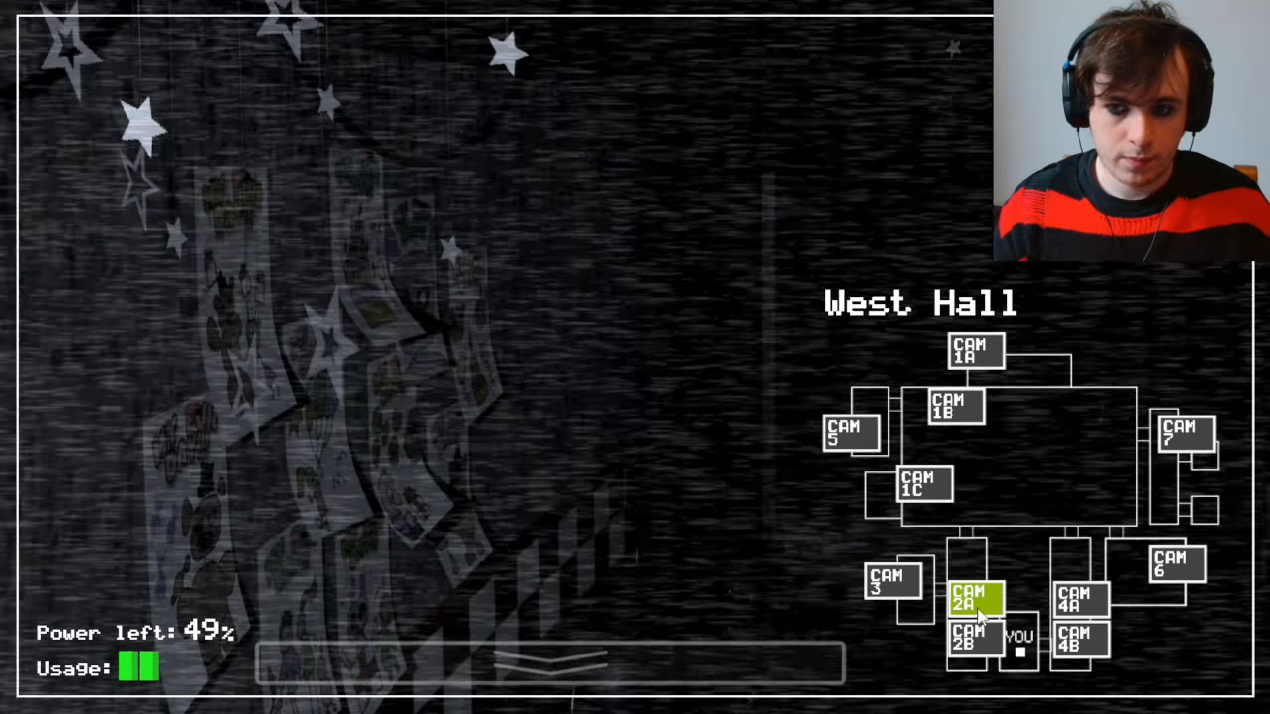
{"action": "left_click", "coordinate": [1176, 434]}
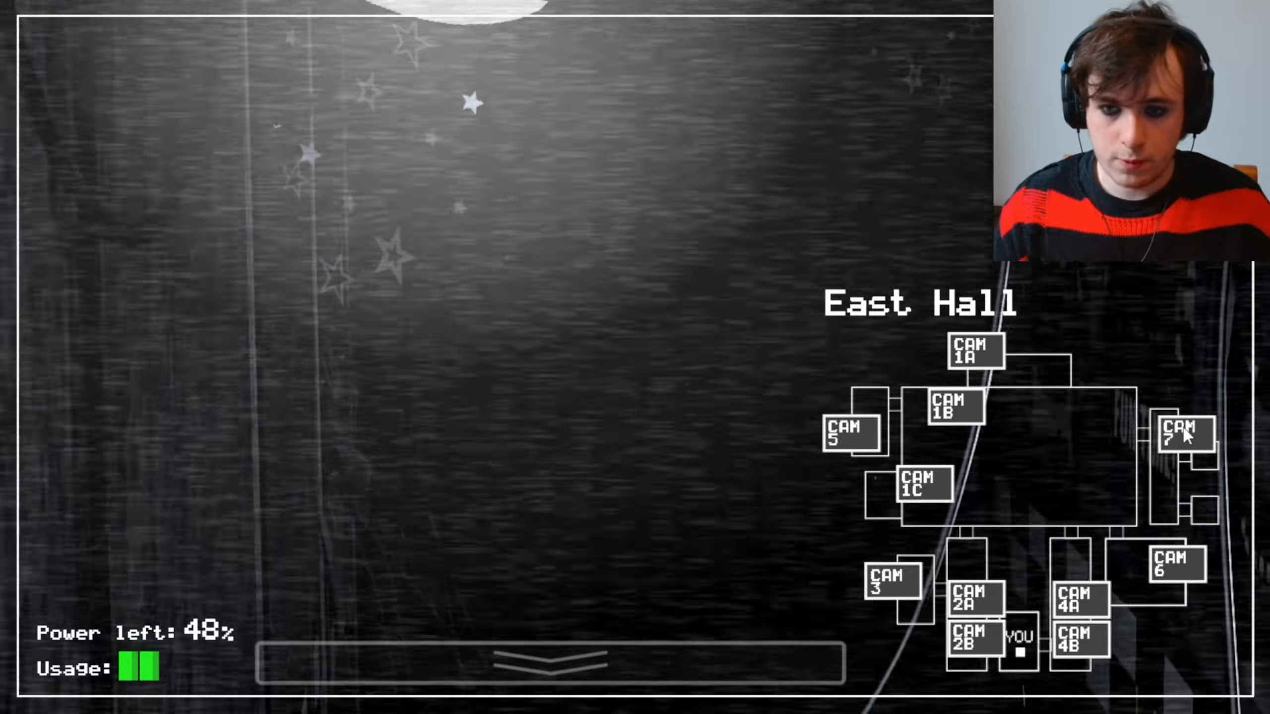
{"action": "left_click", "coordinate": [959, 409]}
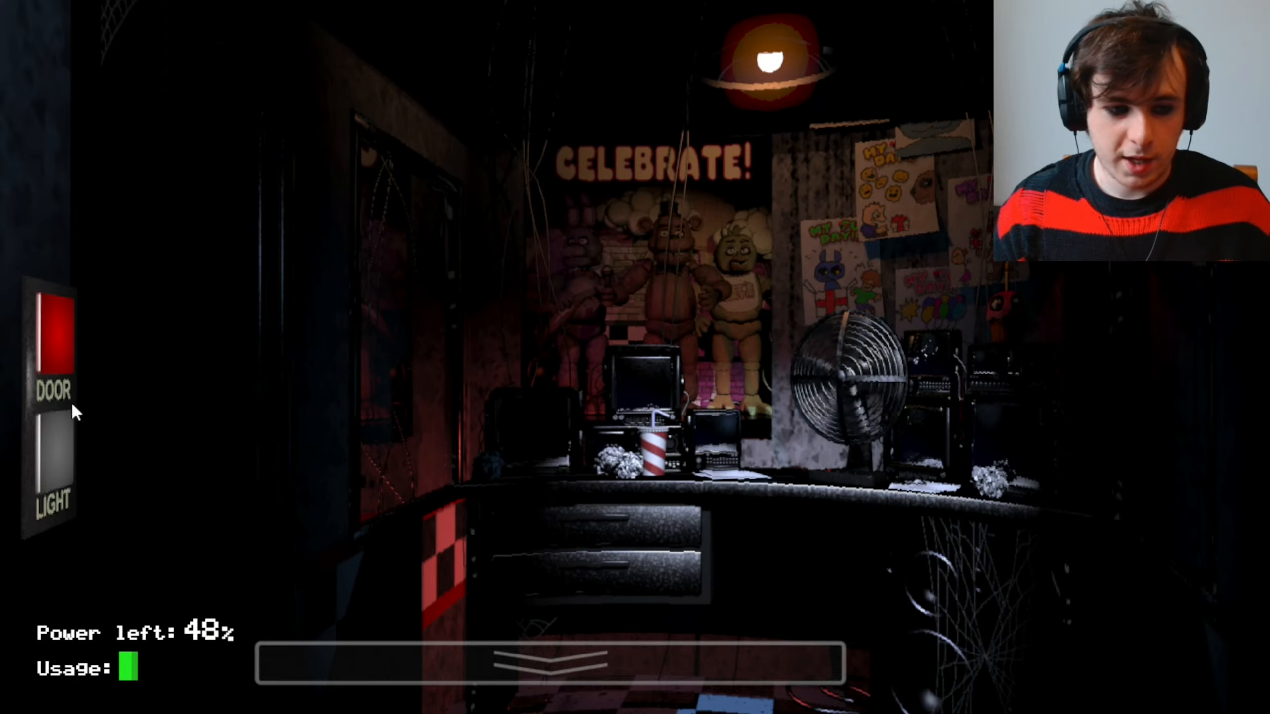
{"action": "left_click", "coordinate": [551, 660]}
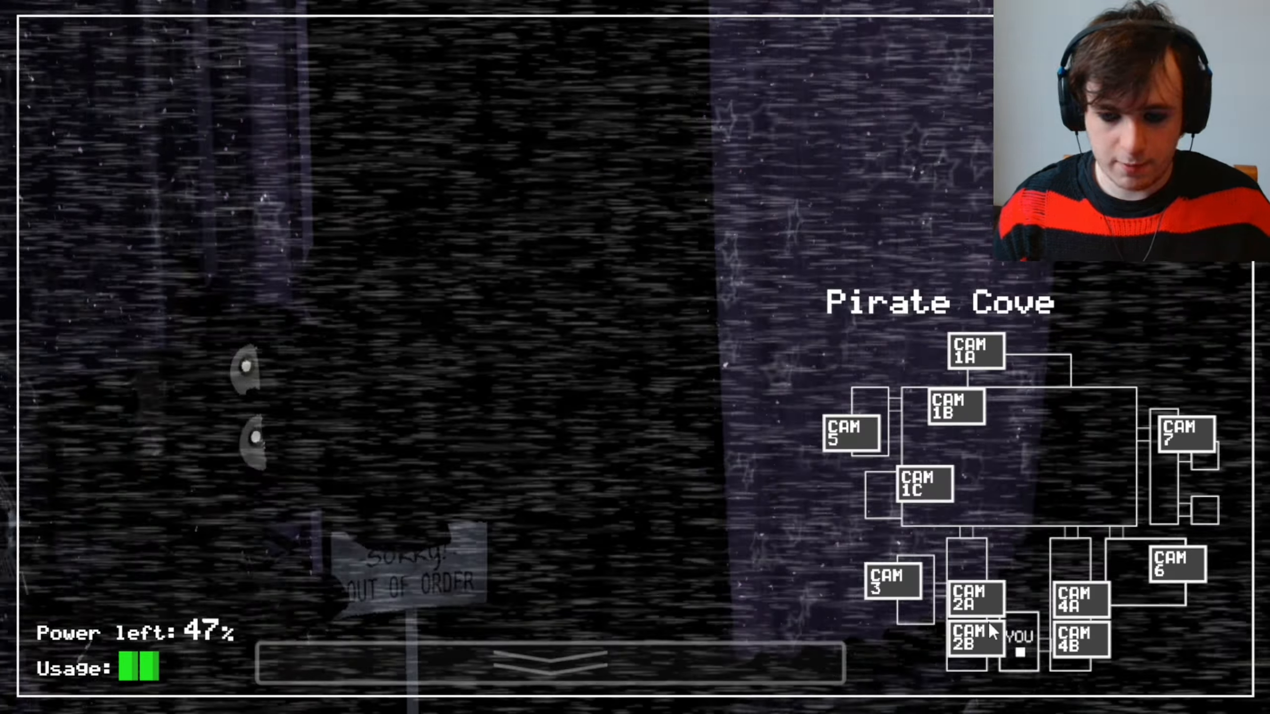
{"action": "left_click", "coordinate": [967, 639]}
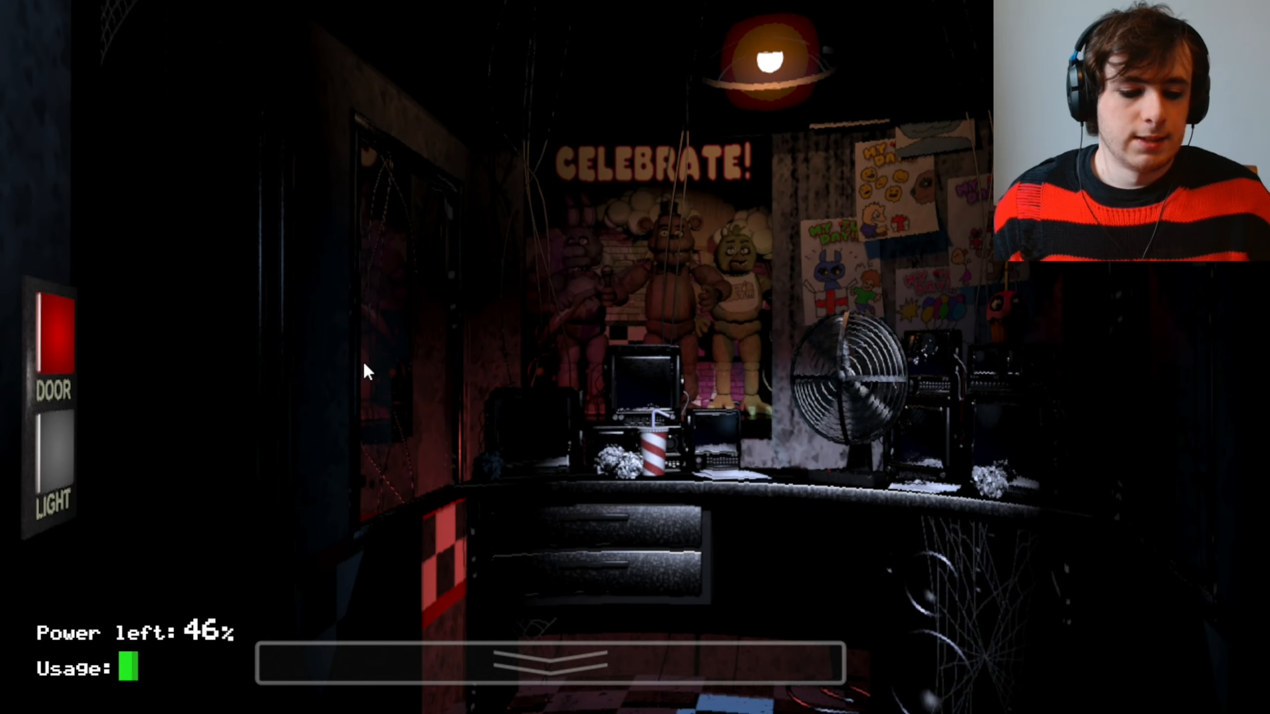
Light the left doorway, check East Hall and Pirate Cove feeds, and return to the office
{"action": "left_click", "coordinate": [558, 656]}
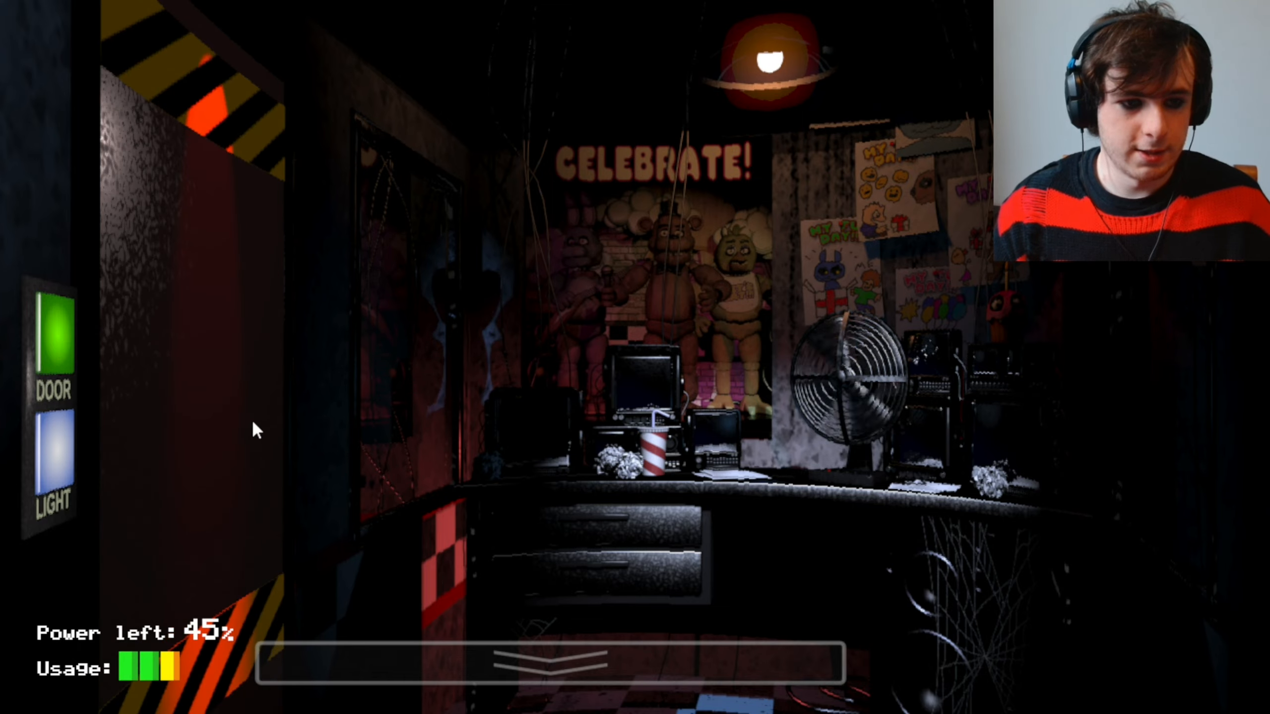
{"action": "left_click", "coordinate": [53, 450]}
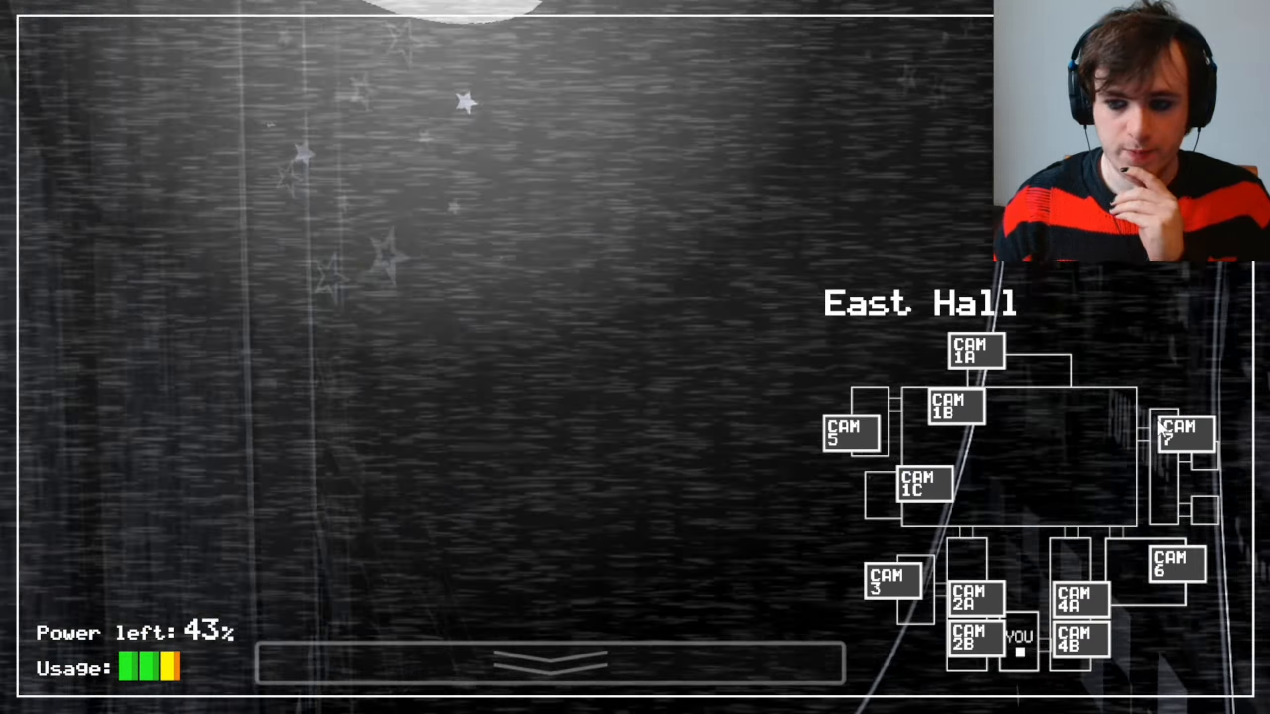
{"action": "left_click", "coordinate": [920, 484]}
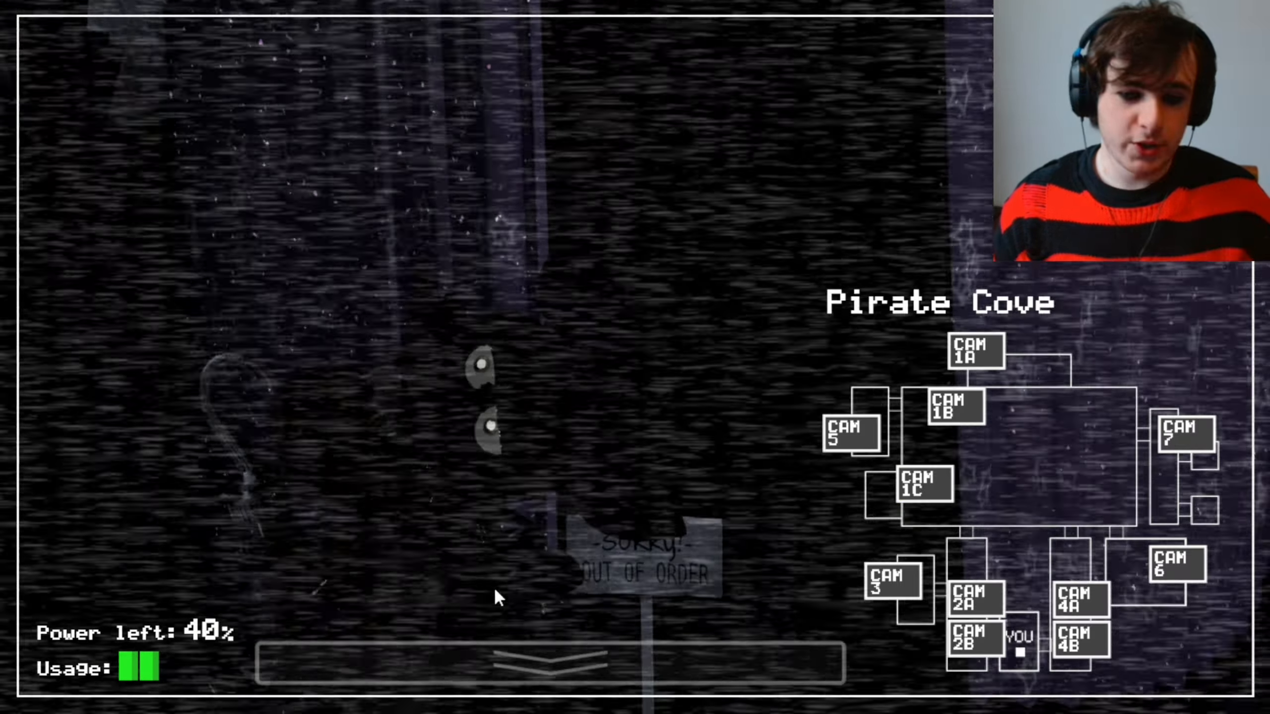
{"action": "left_click", "coordinate": [972, 638]}
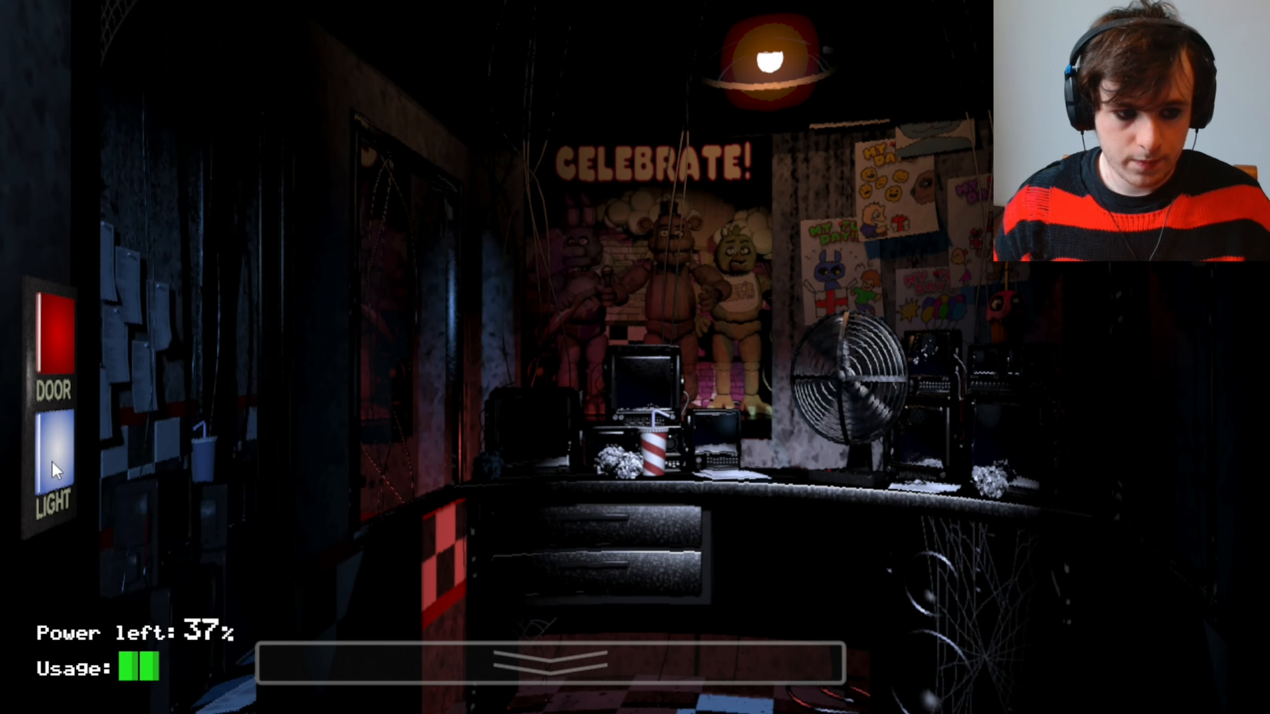
Switch off the left hallway light and raise the monitor to Supply Closet and Backstage
{"action": "left_click", "coordinate": [55, 461]}
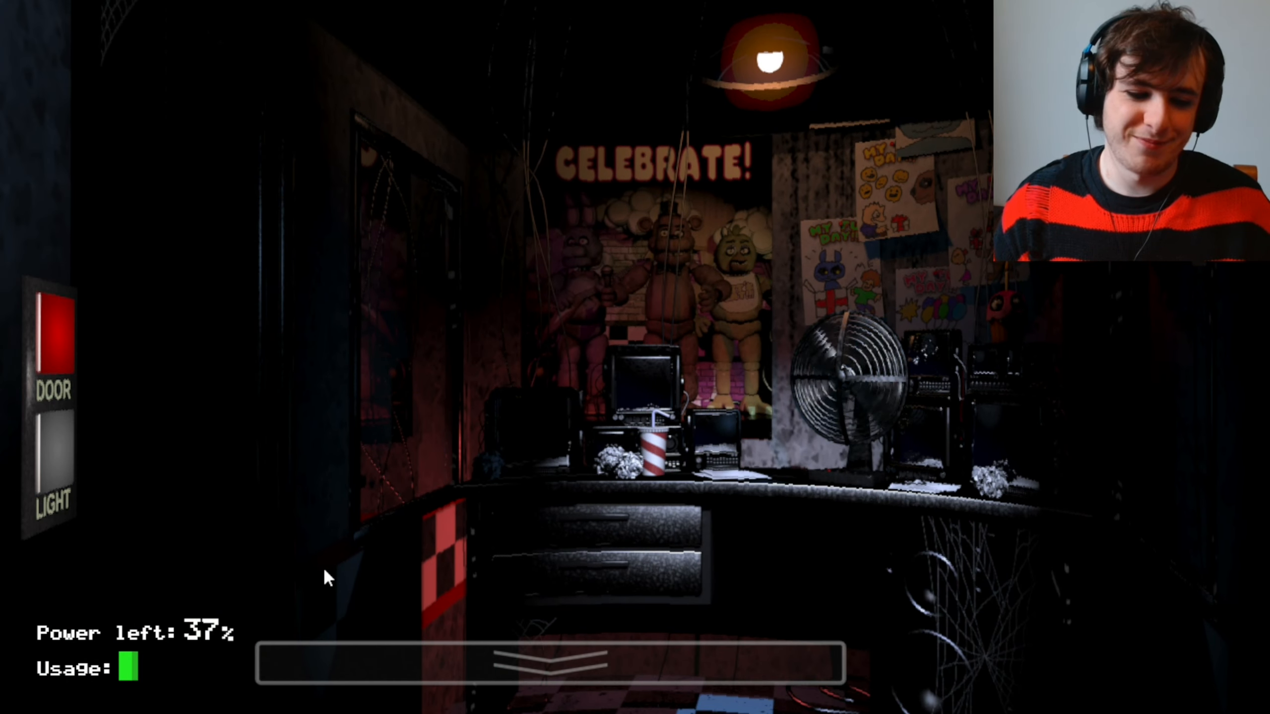
{"action": "left_click", "coordinate": [567, 660]}
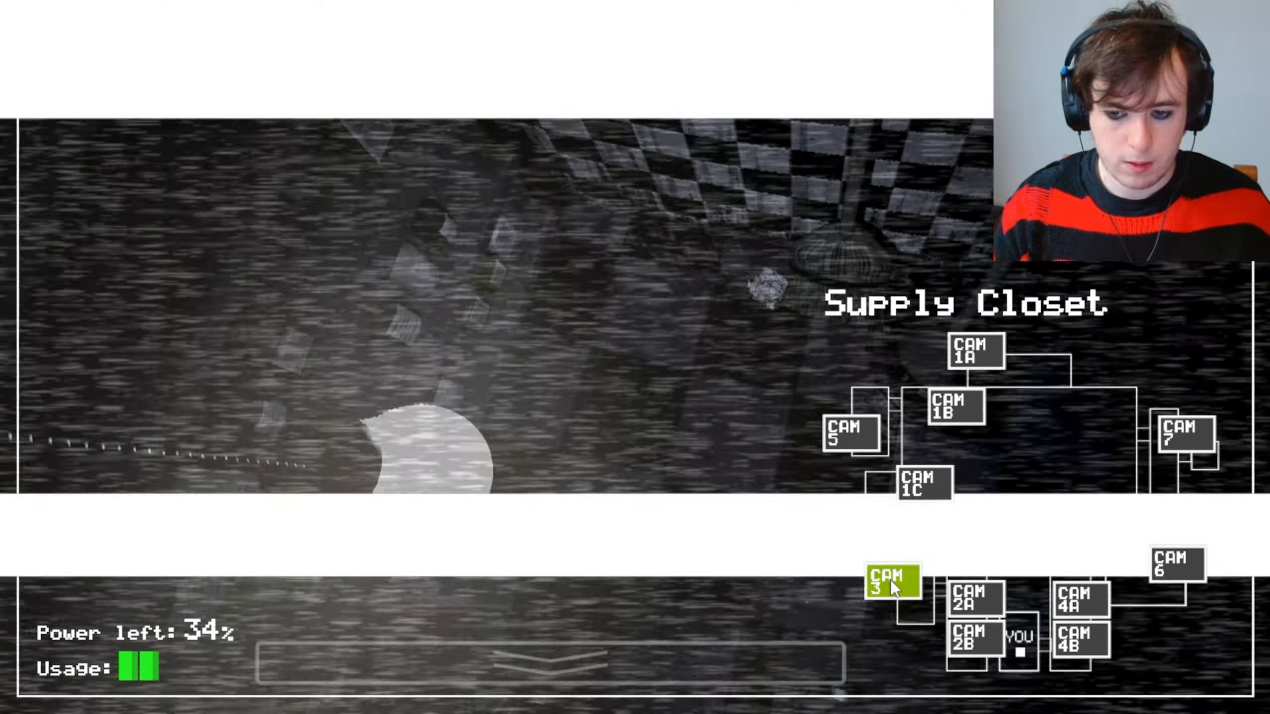
{"action": "left_click", "coordinate": [849, 434]}
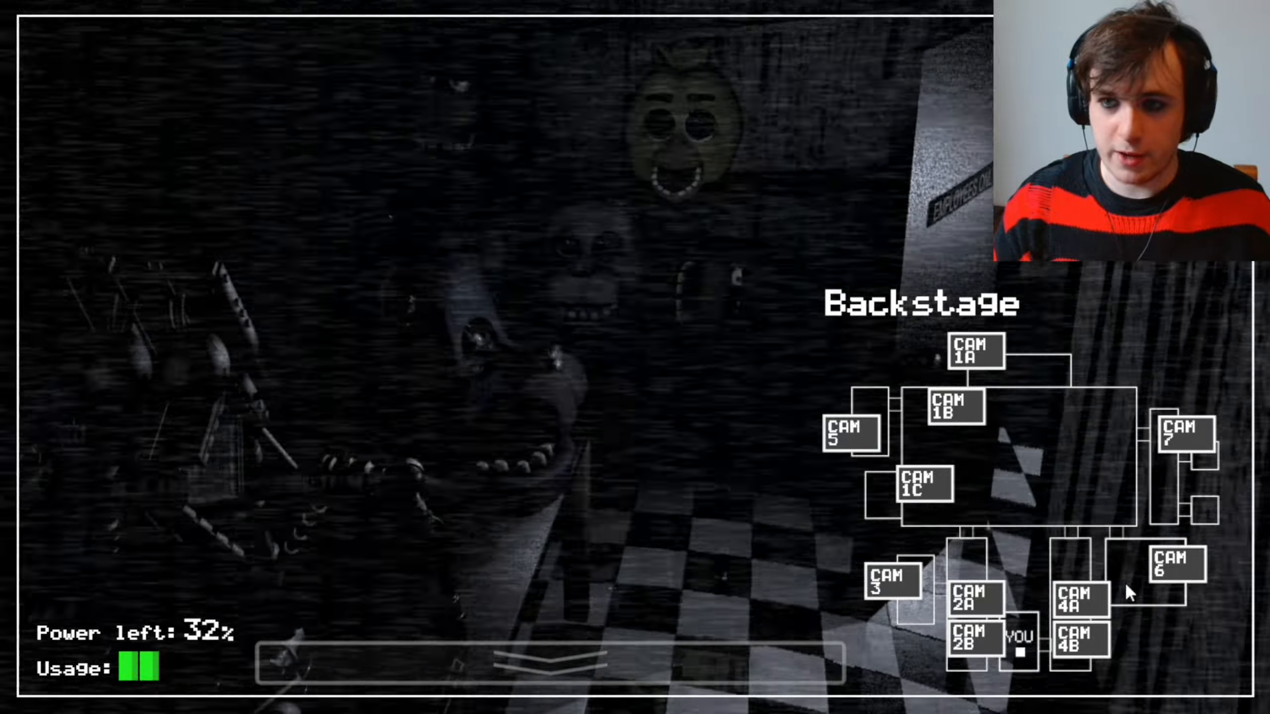
Check the E. Hall Corner feed and lower the monitor back to the office
{"action": "left_click", "coordinate": [1087, 644]}
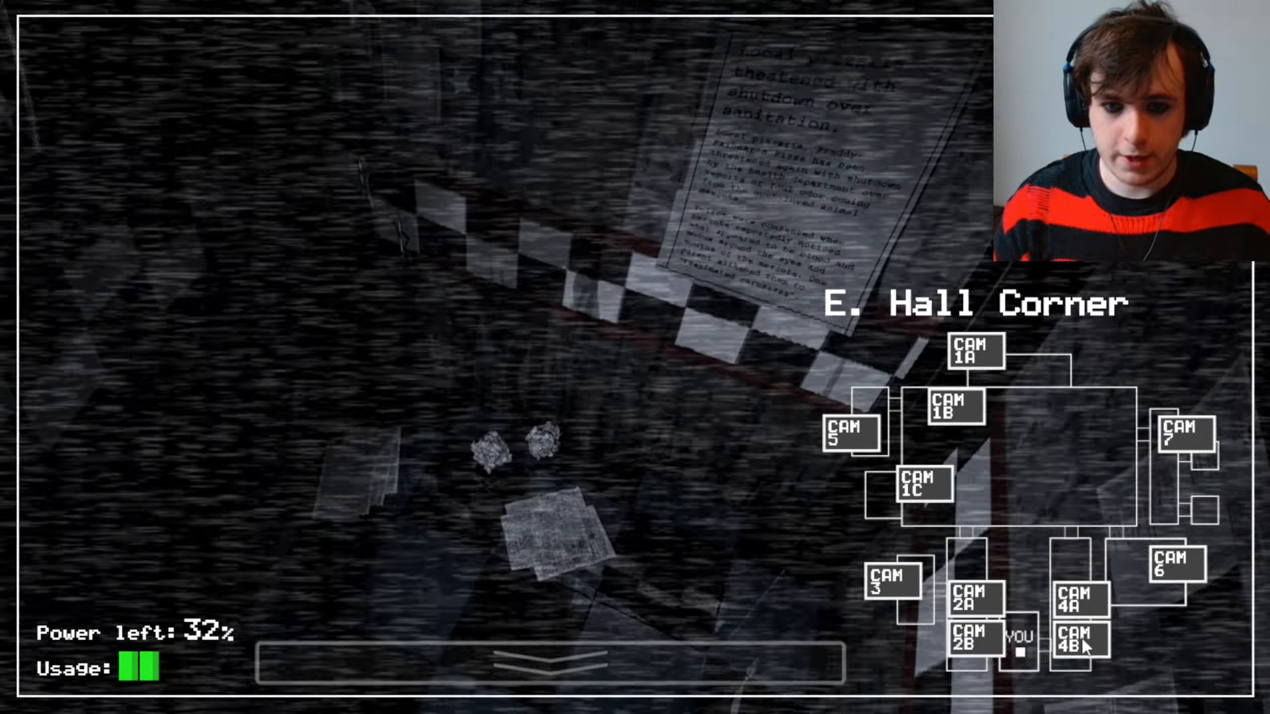
{"action": "left_click", "coordinate": [1084, 642]}
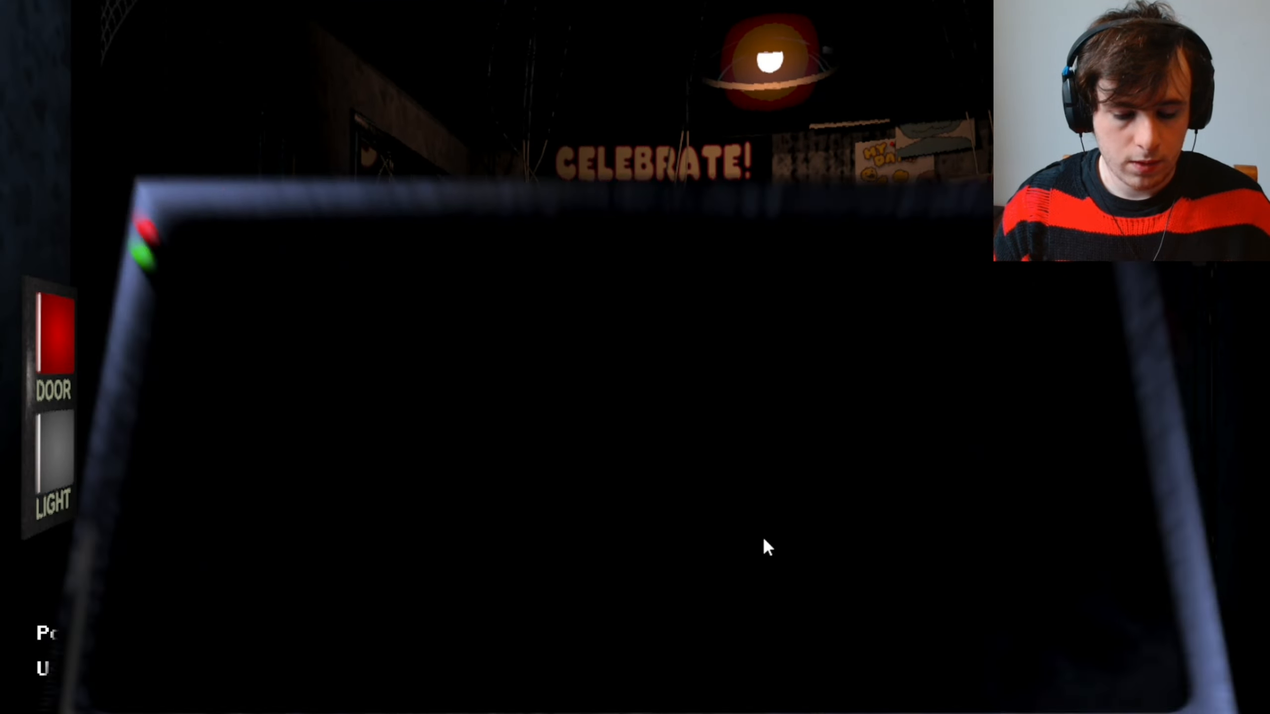
{"action": "left_click", "coordinate": [1184, 433]}
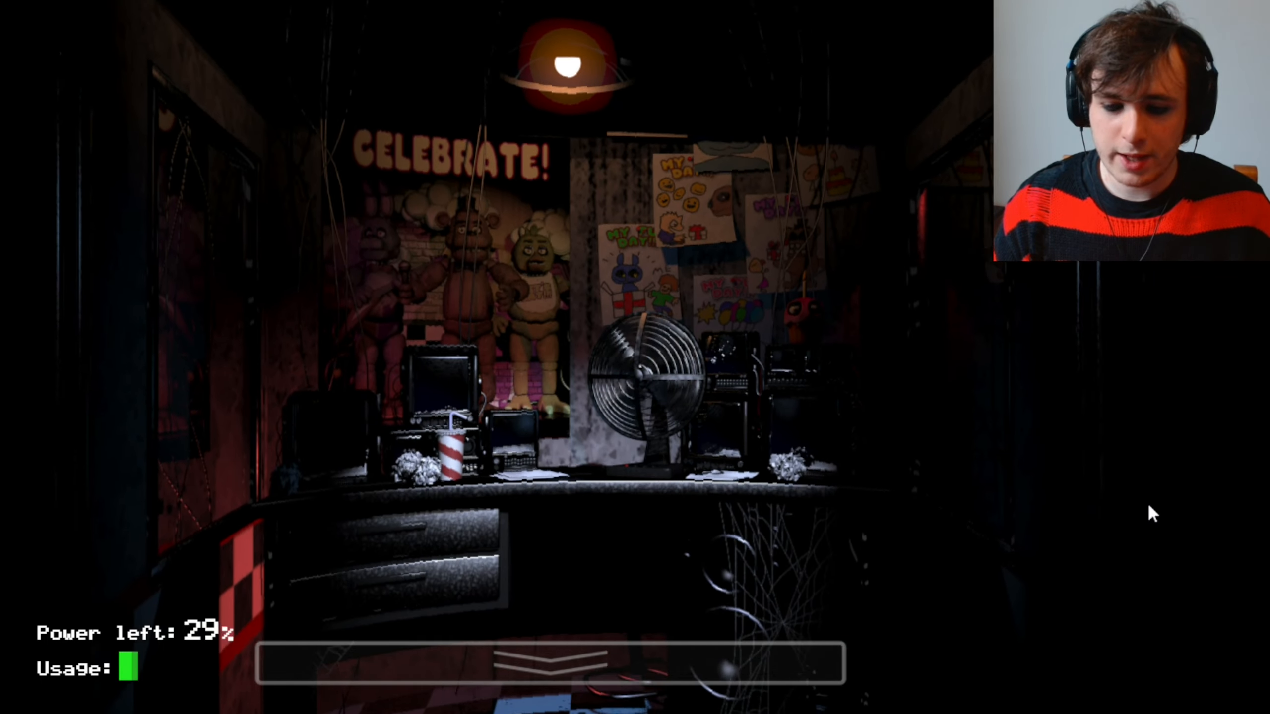
Check E. Hall Corner, close the left door, check W. Hall Corner, then reopen the door
{"action": "left_click", "coordinate": [550, 664]}
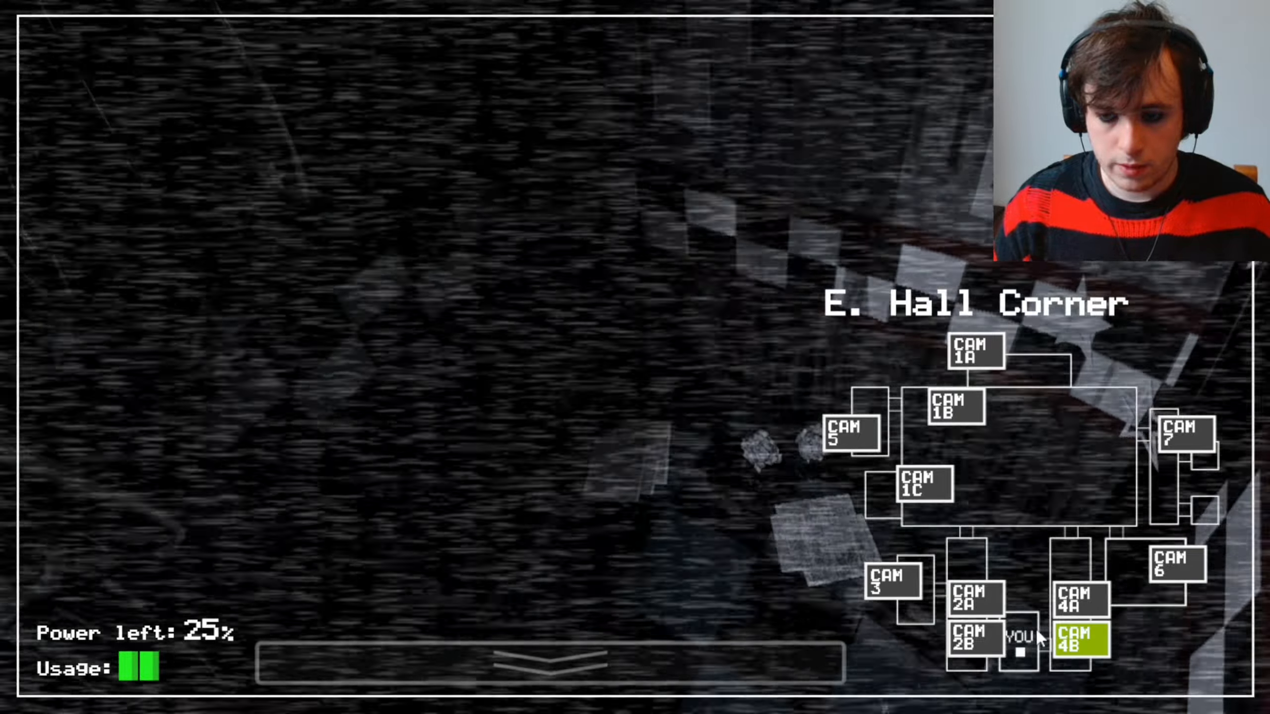
{"action": "left_click", "coordinate": [921, 483]}
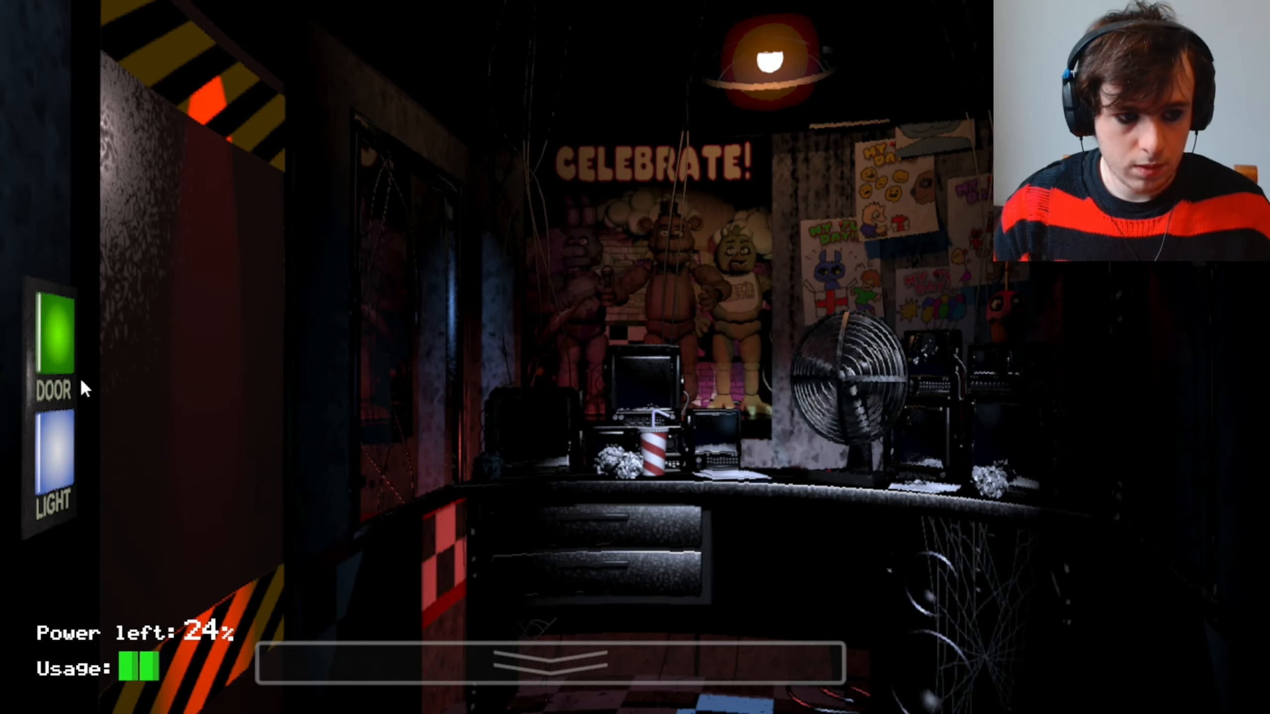
{"action": "left_click", "coordinate": [51, 337]}
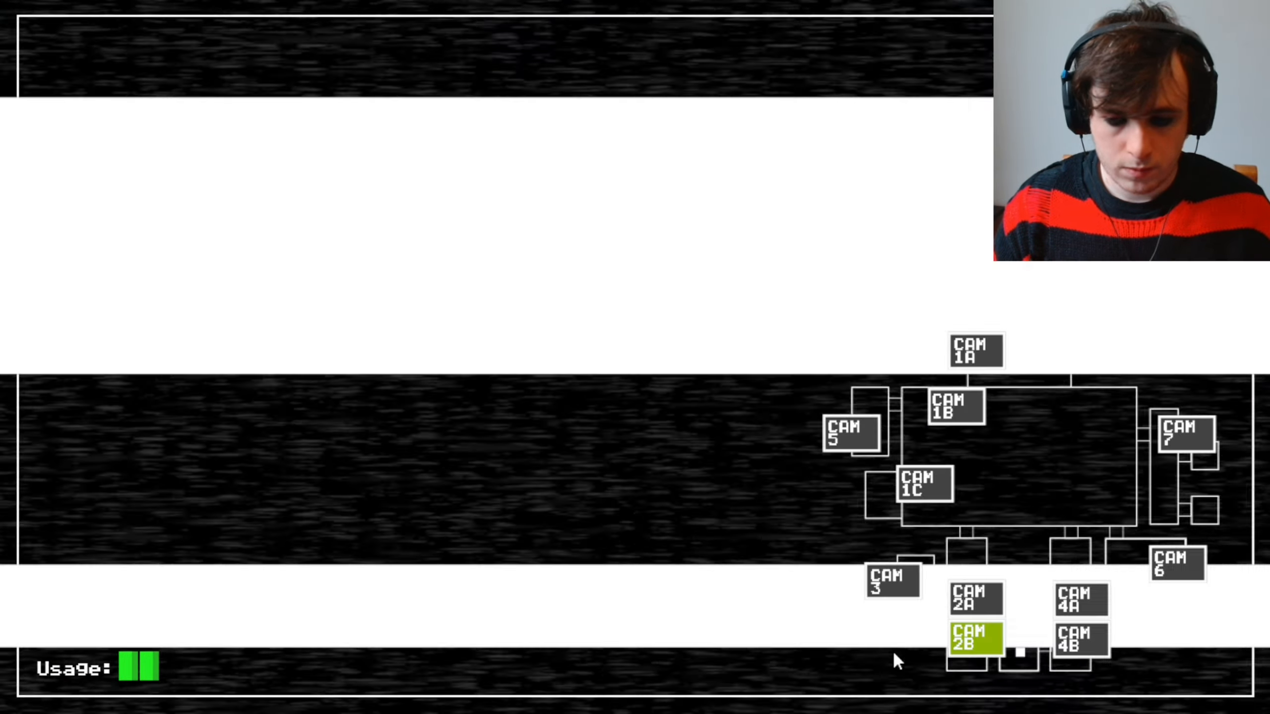
{"action": "left_click", "coordinate": [892, 579]}
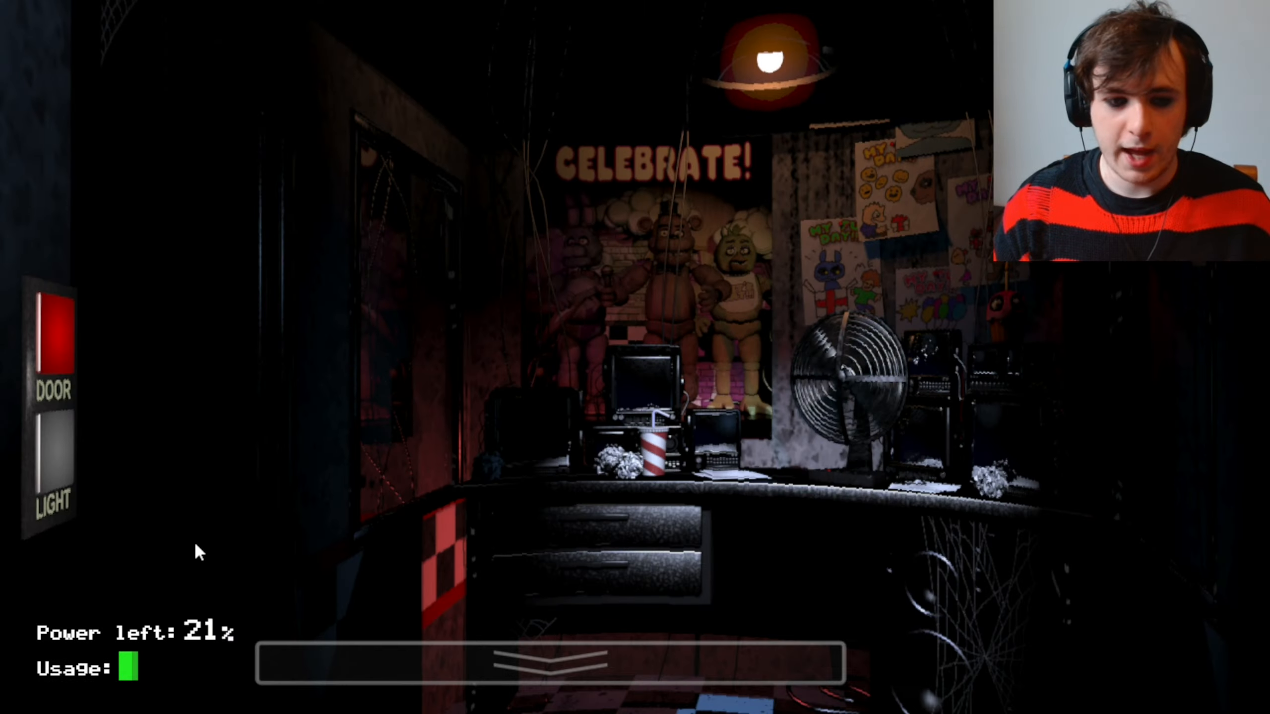
{"action": "mouse_move", "coordinate": [338, 554]}
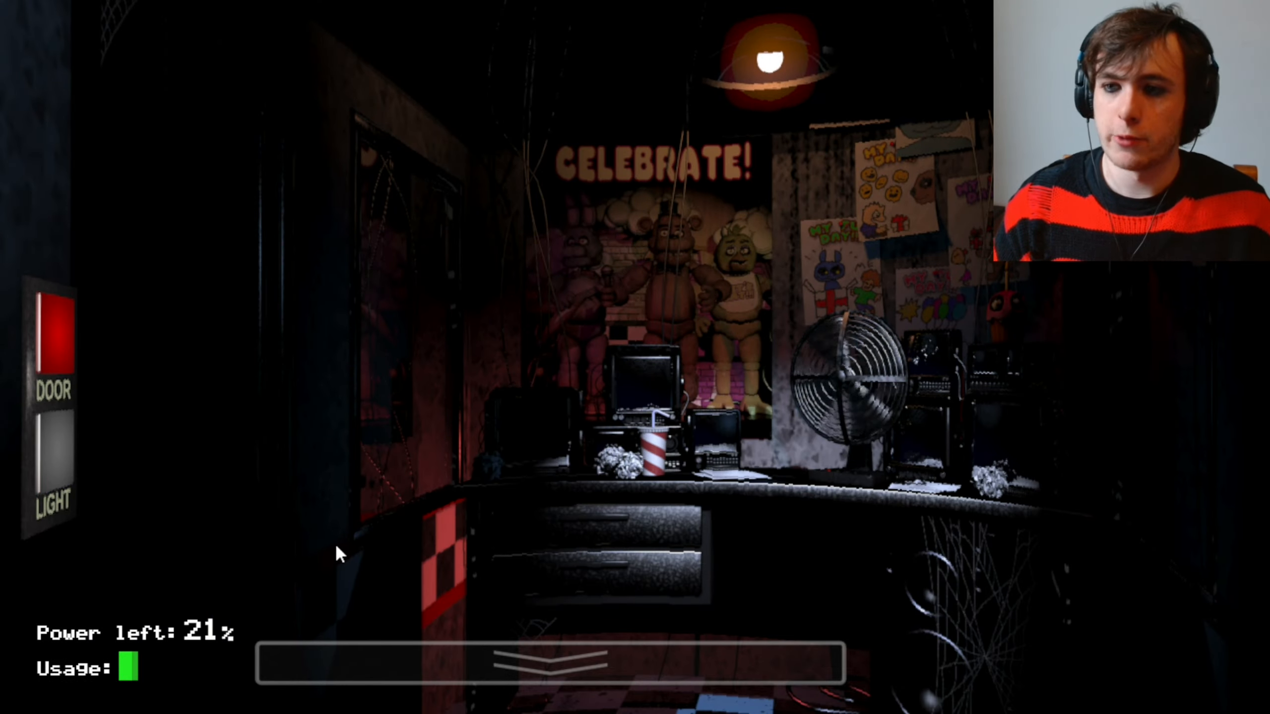
Look at the right doorway and check the Restrooms feed, then lower the monitor
{"action": "left_click", "coordinate": [551, 663]}
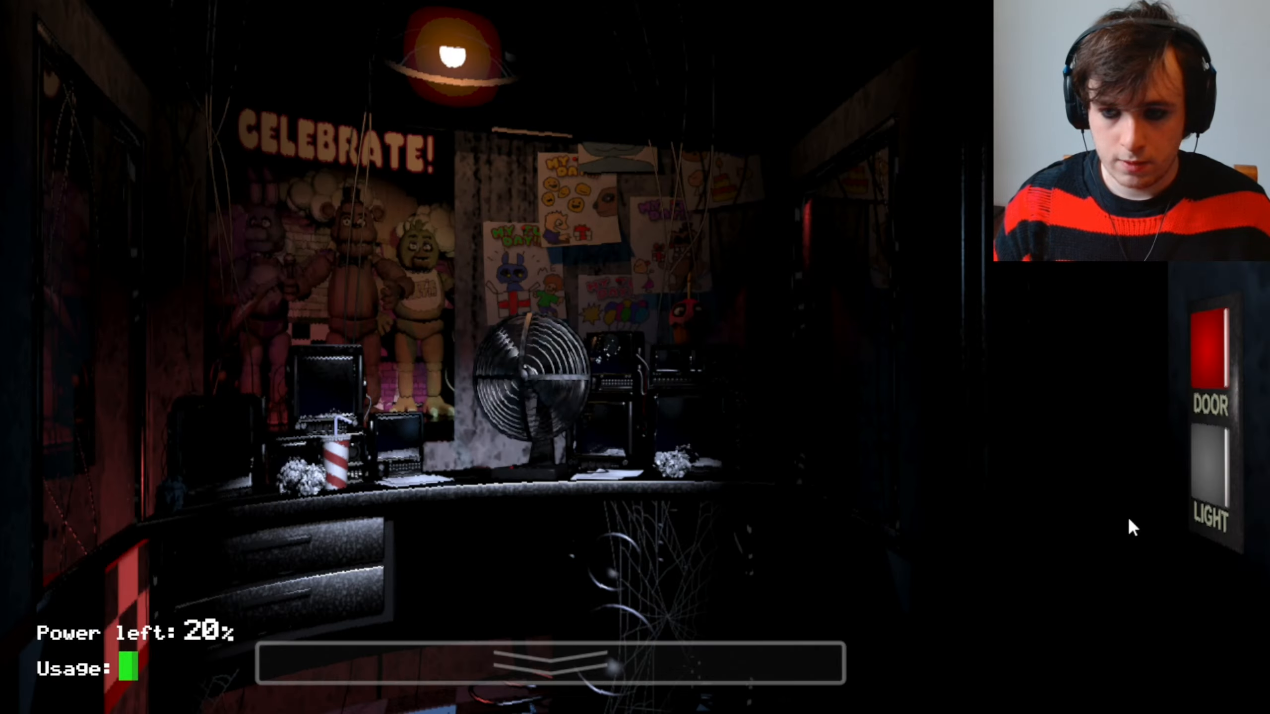
{"action": "left_click", "coordinate": [53, 461]}
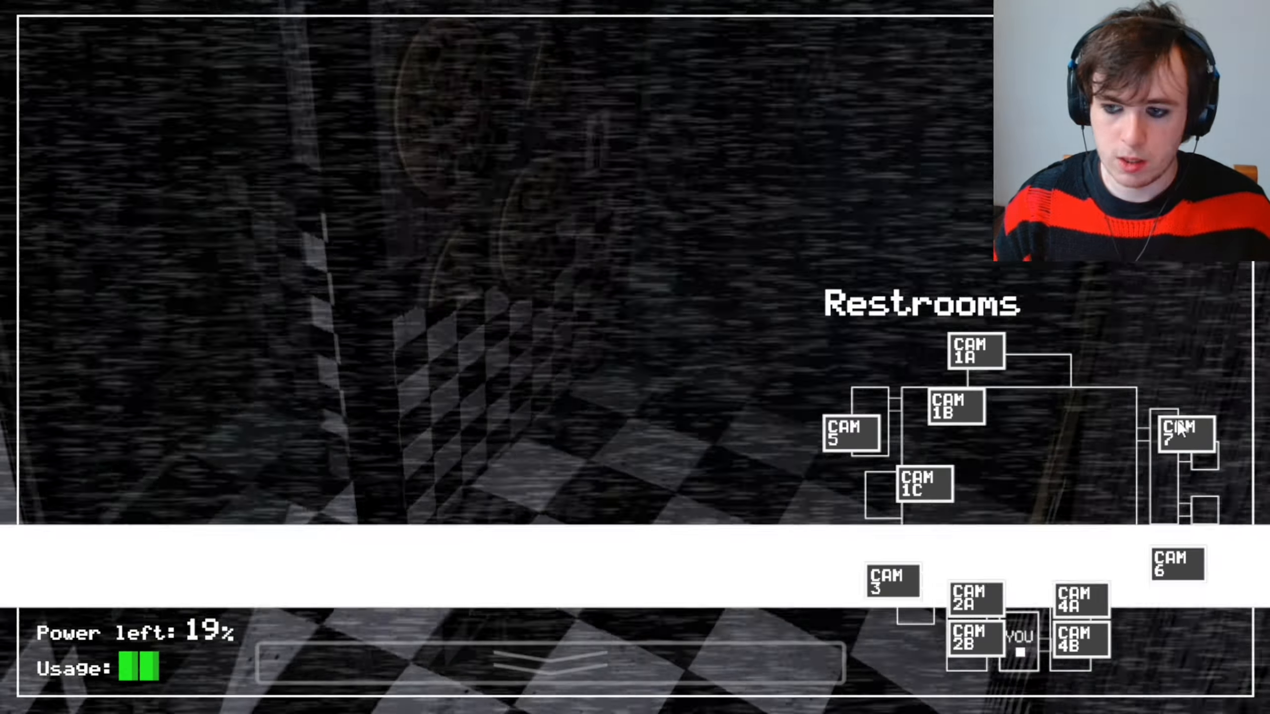
{"action": "left_click", "coordinate": [968, 640]}
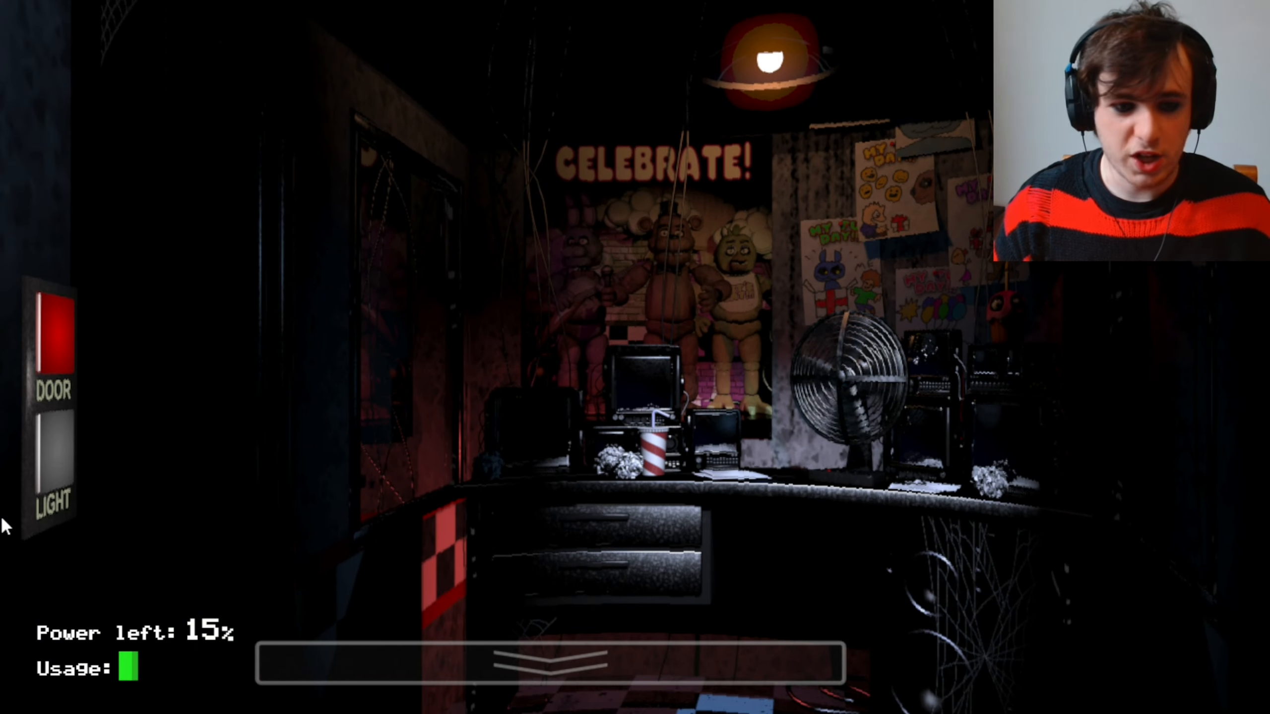
Shut the left door and raise the monitor on the W. Hall Corner feed
{"action": "left_click", "coordinate": [50, 333]}
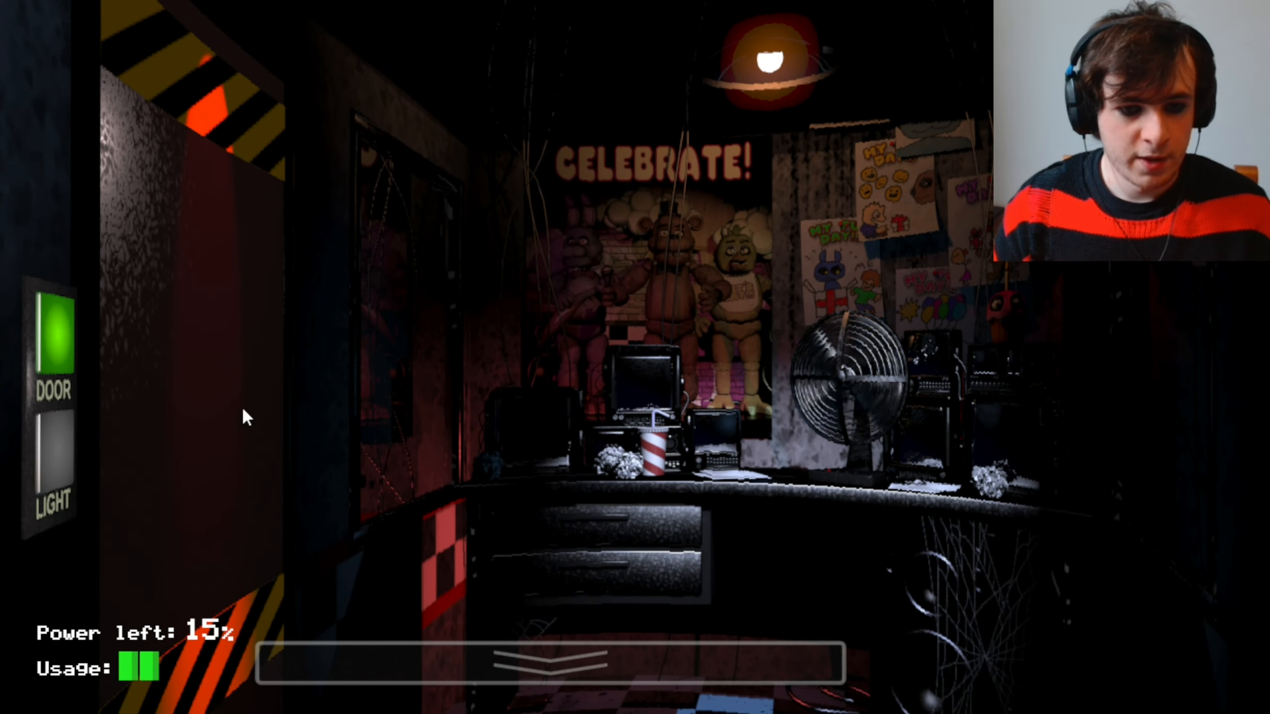
{"action": "left_click", "coordinate": [551, 664]}
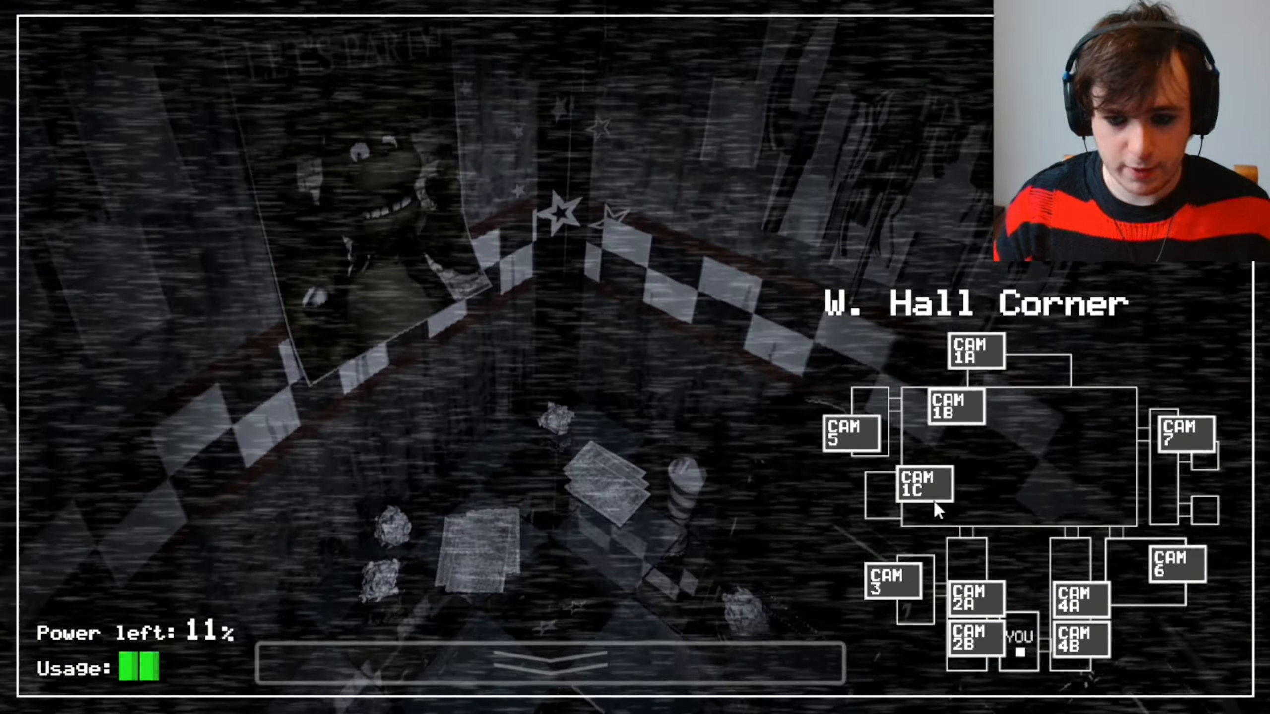
Check the Kitchen, Pirate Cove and West Hall feeds, then return to the office
{"action": "left_click", "coordinate": [959, 584]}
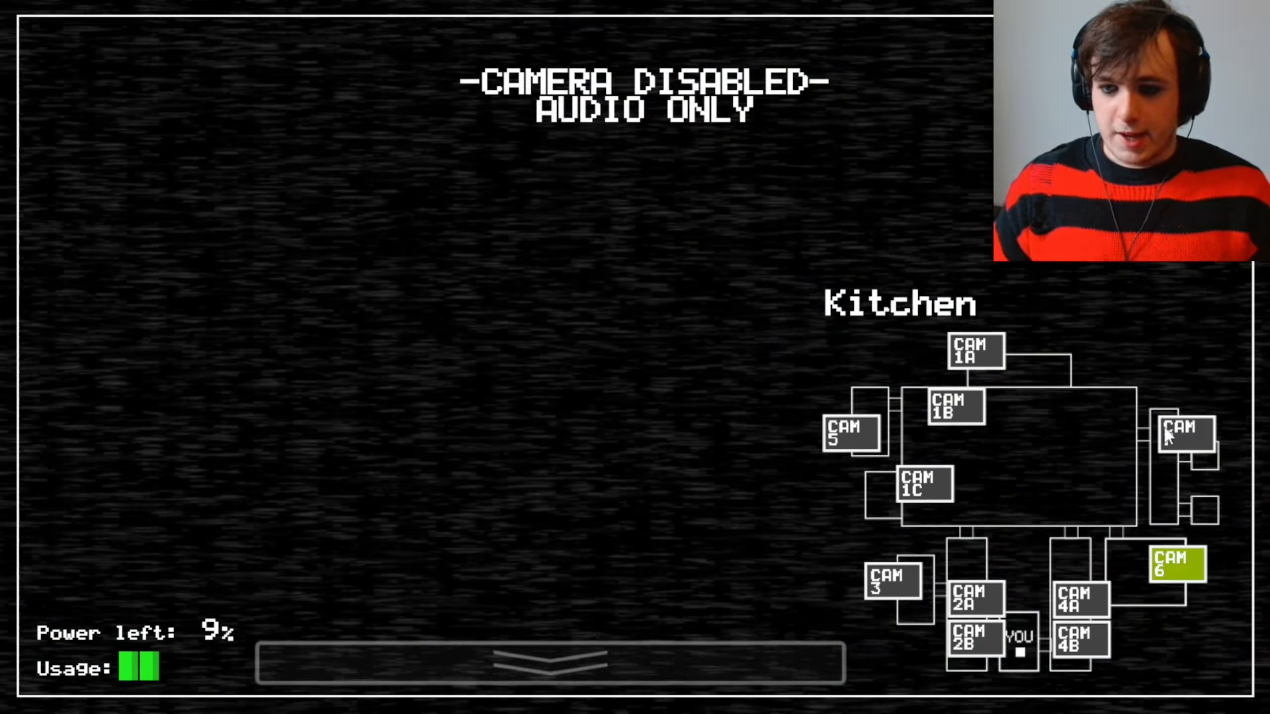
{"action": "left_click", "coordinate": [553, 663]}
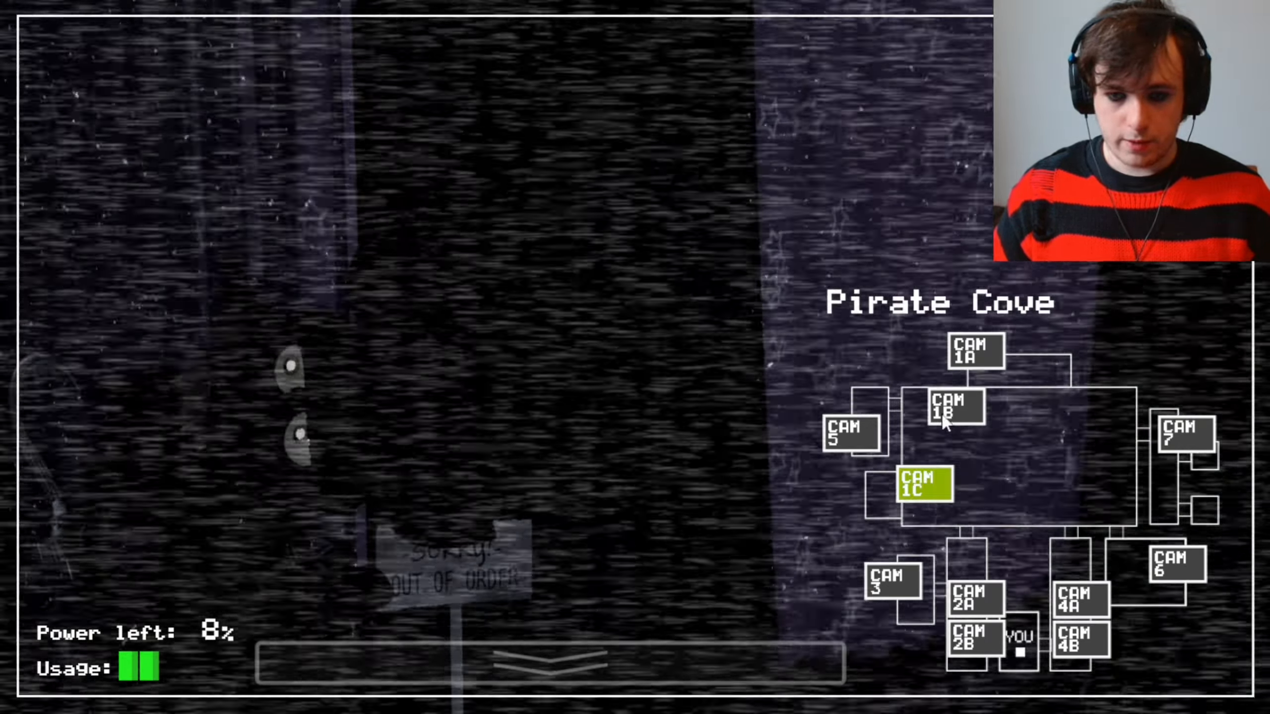
{"action": "left_click", "coordinate": [559, 656]}
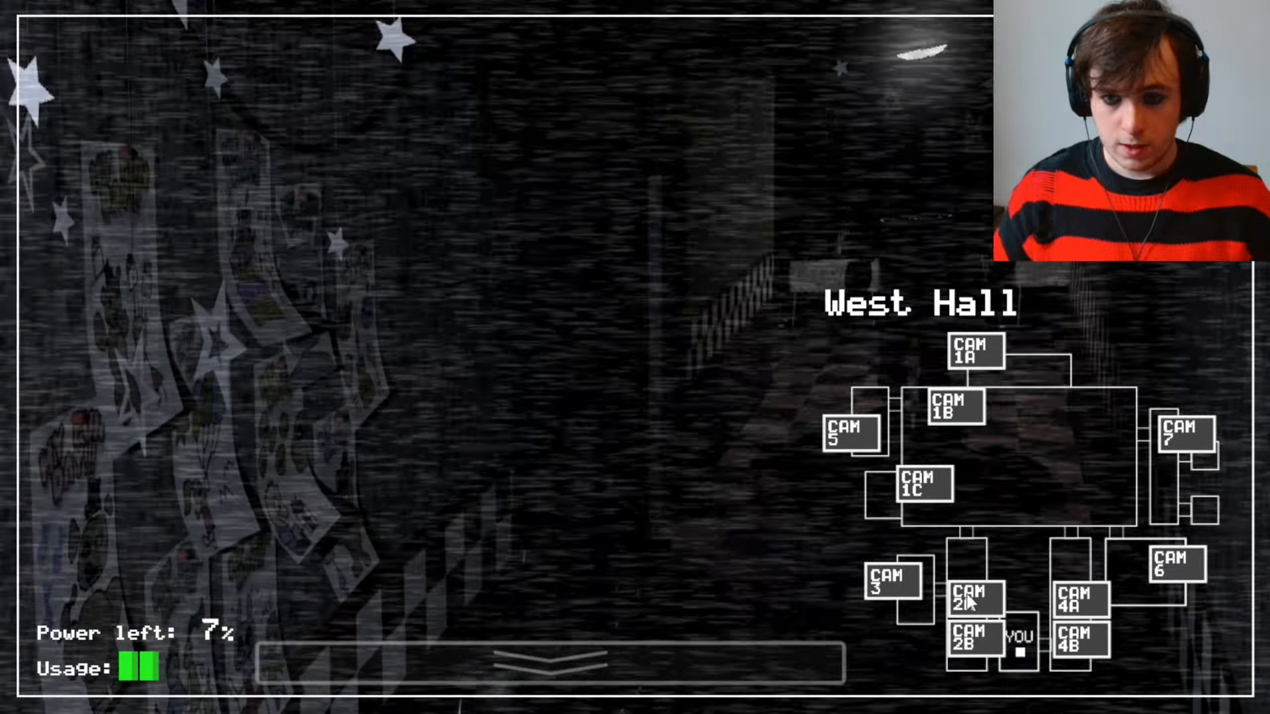
{"action": "left_click", "coordinate": [973, 351]}
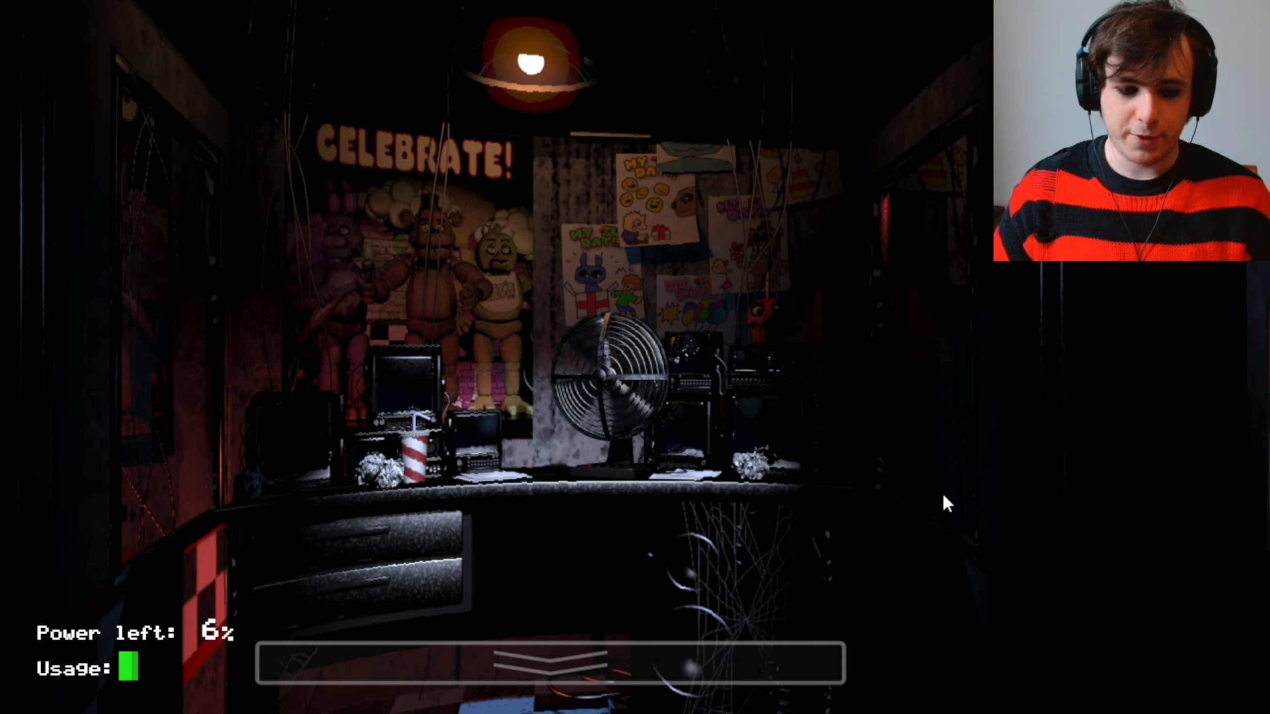
Ride out the final stretch of Night 2 and cut to the Outlast night-vision corridor
{"action": "left_click", "coordinate": [550, 660]}
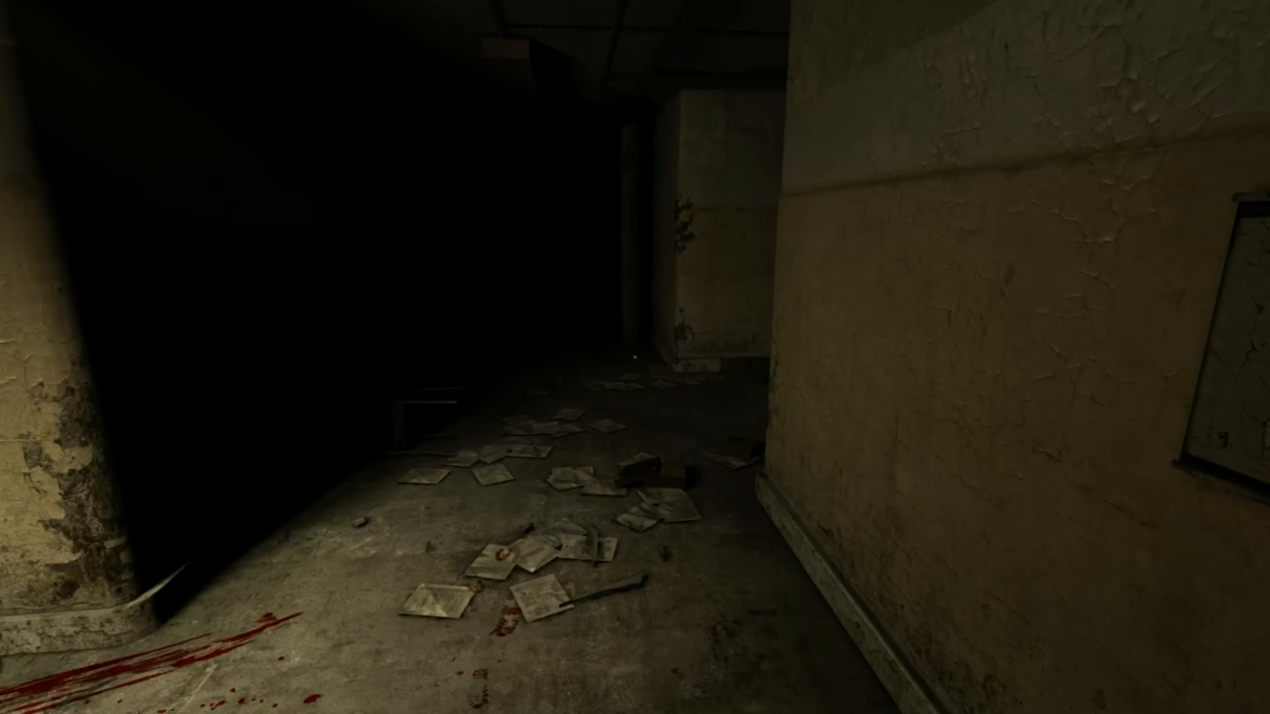
{"action": "key", "text": "v"}
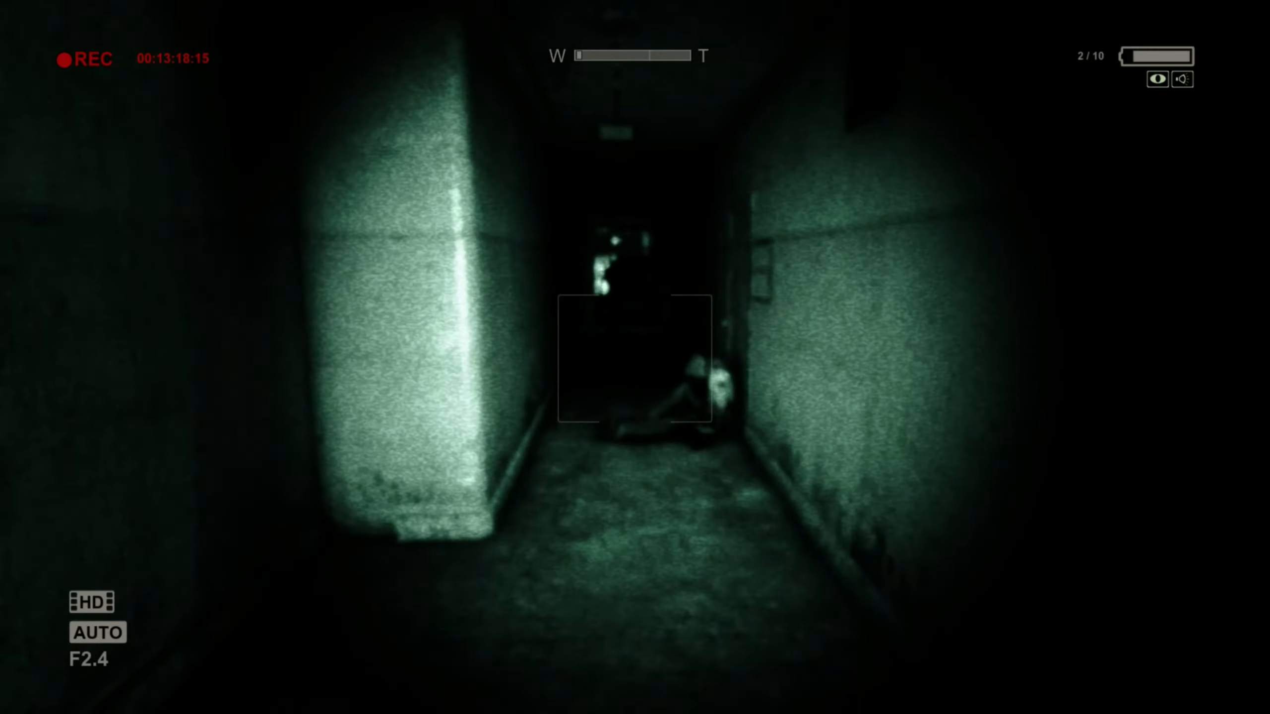